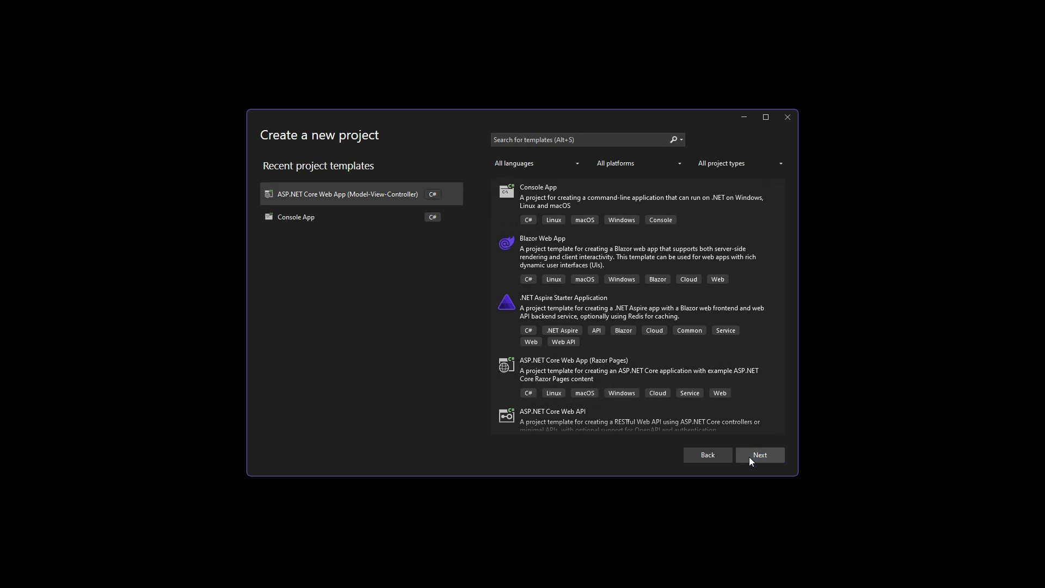
- Create an ASP.NET Core Web App (MVC) project named tx_sign targeting .NET 8.0
{"action": "left_click", "coordinate": [759, 455]}
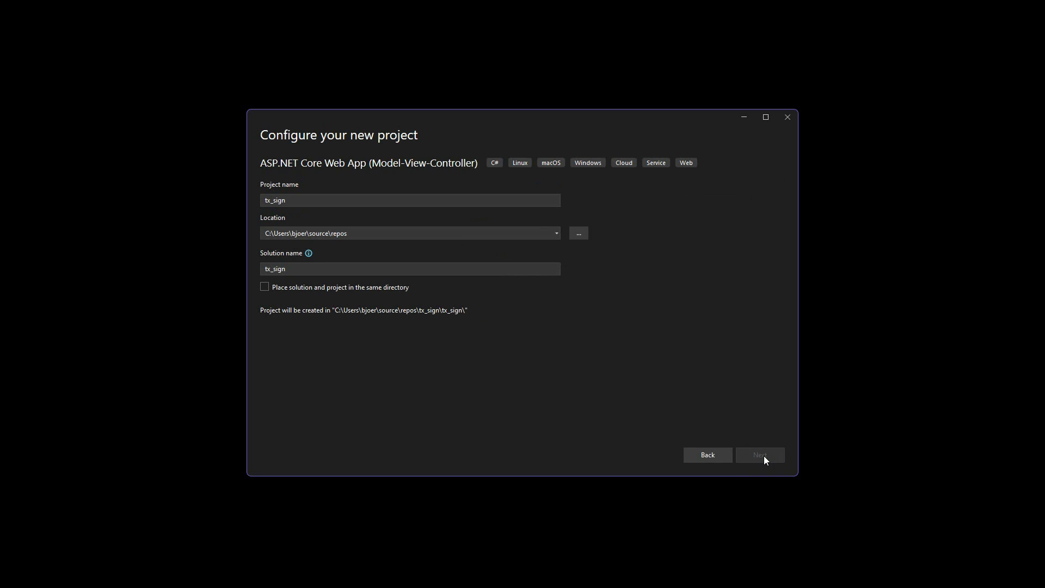
{"action": "left_click", "coordinate": [759, 455]}
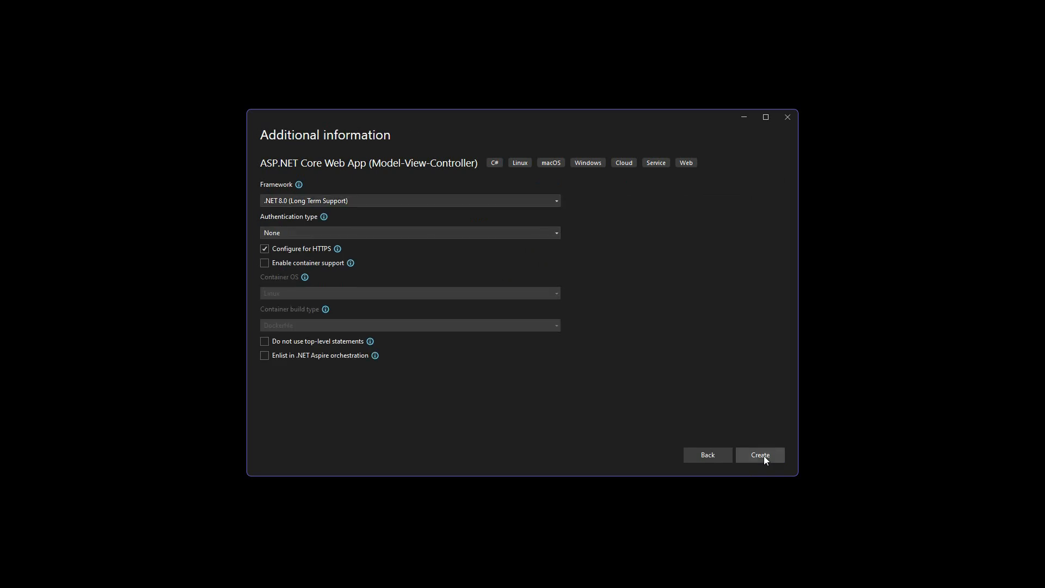
{"action": "left_click", "coordinate": [759, 455]}
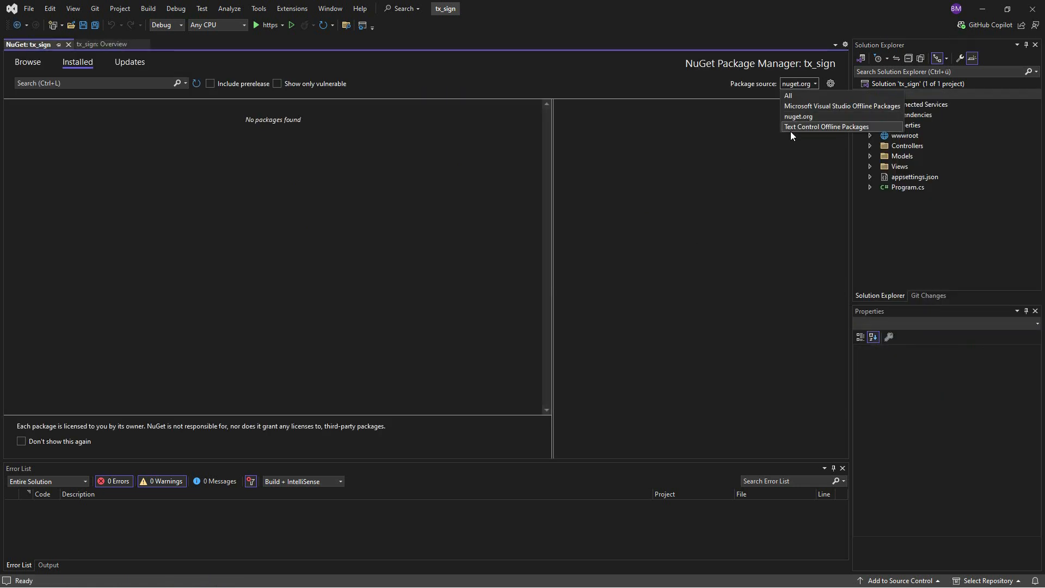
- From Text Control Offline Packages, install TXTextControl.TextControl.ASP.SDK and TXTextControl.Web.DocumentViewer
{"action": "left_click", "coordinate": [825, 126]}
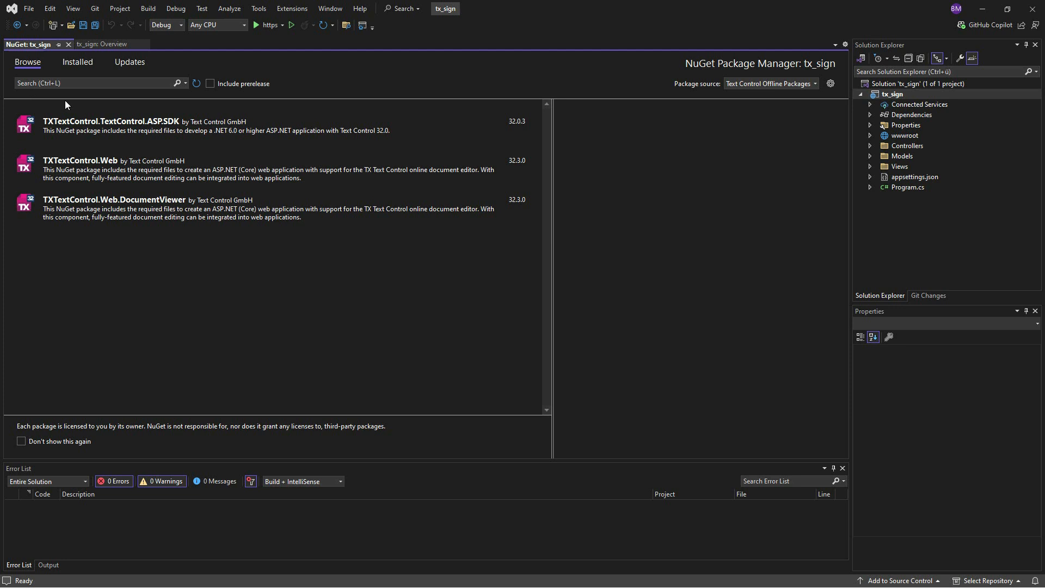
{"action": "left_click", "coordinate": [110, 125]}
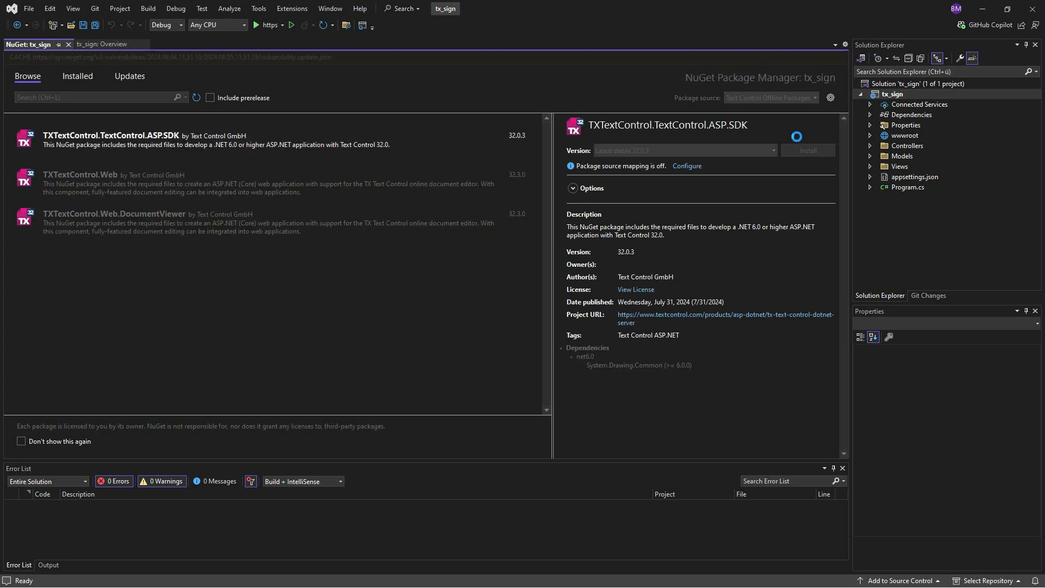
{"action": "left_click", "coordinate": [807, 136]}
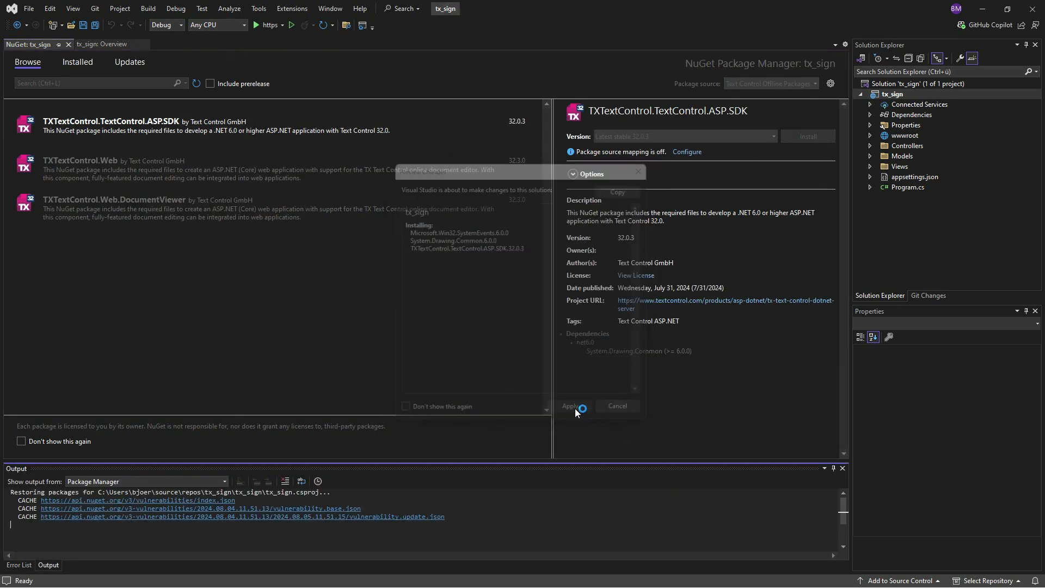
{"action": "left_click", "coordinate": [570, 406]}
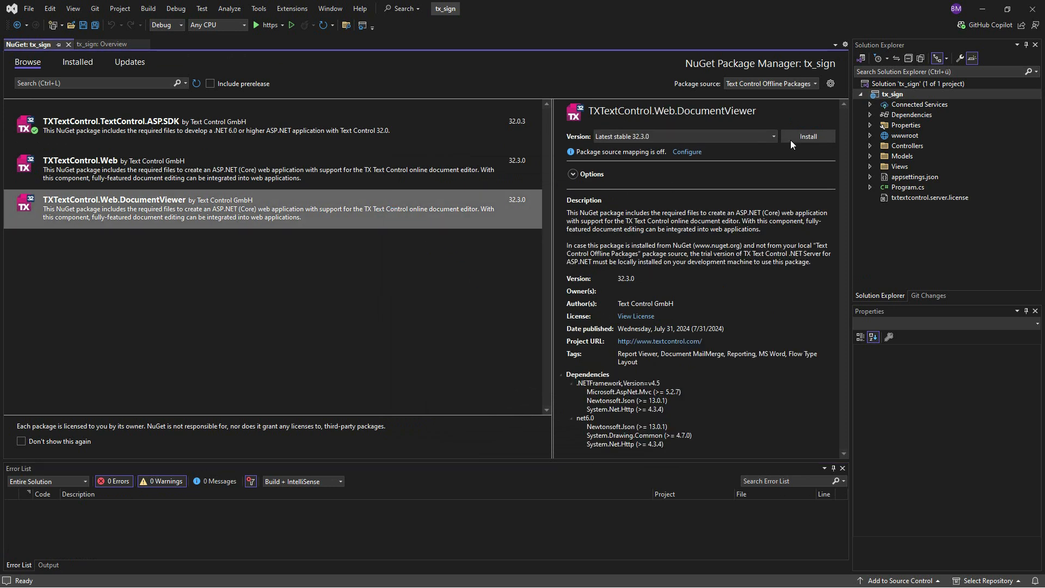
{"action": "left_click", "coordinate": [806, 136]}
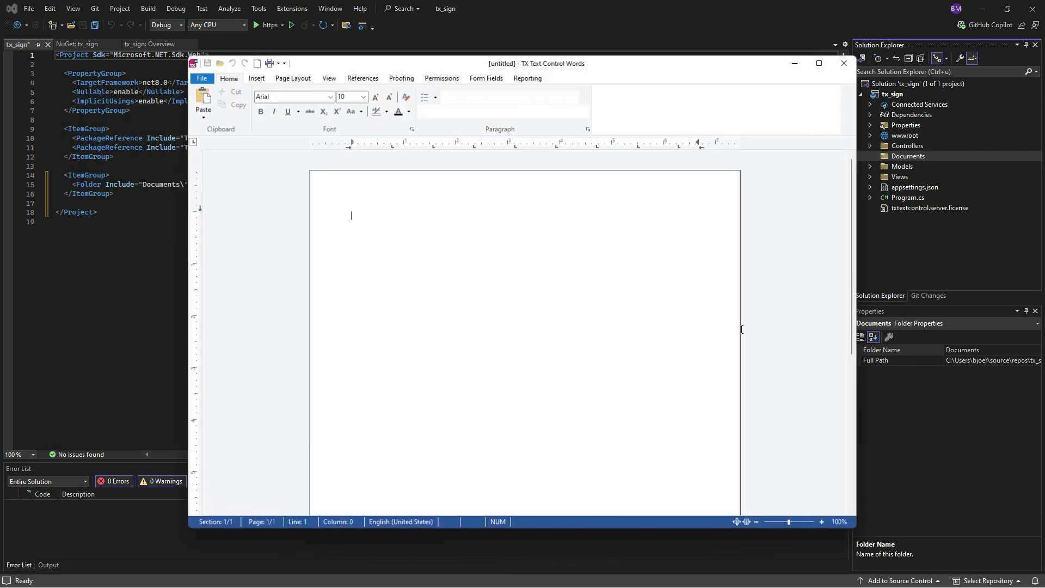
- Write 'This document should be signed!' and insert a signature field below it
{"action": "type", "text": "This document sh"}
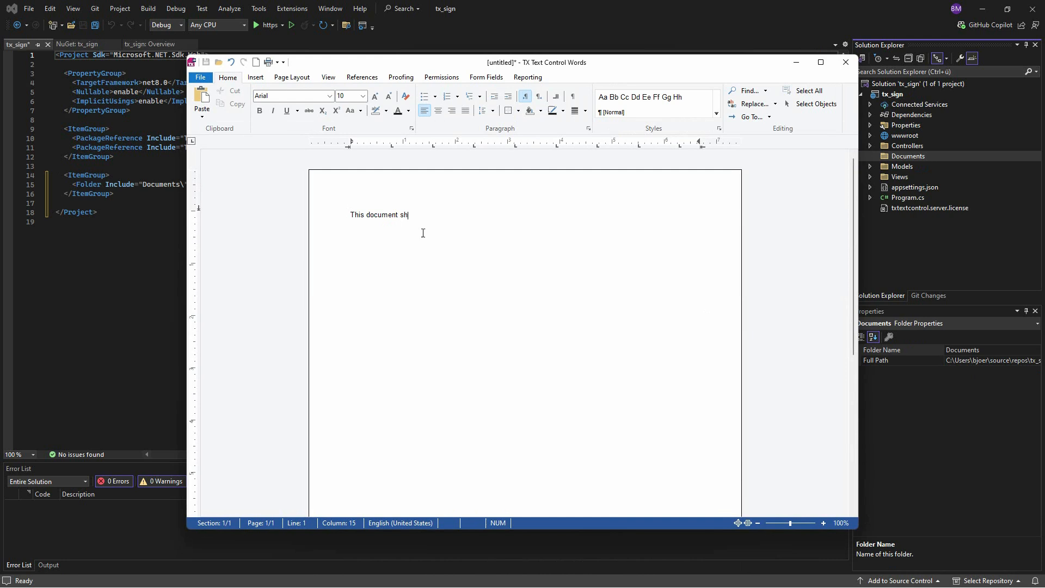
{"action": "type", "text": "ould be signed!"}
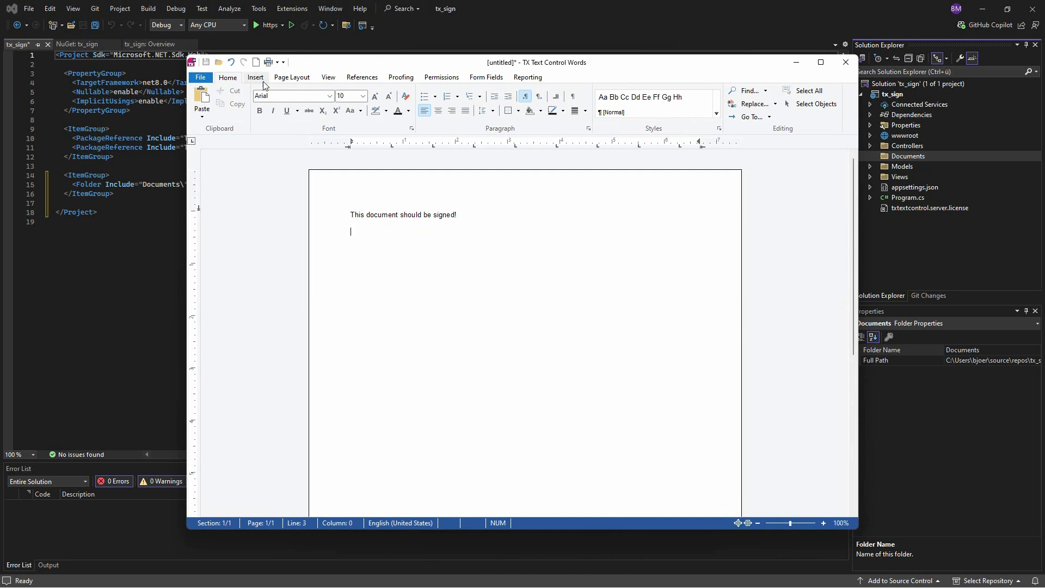
{"action": "left_click", "coordinate": [255, 77]}
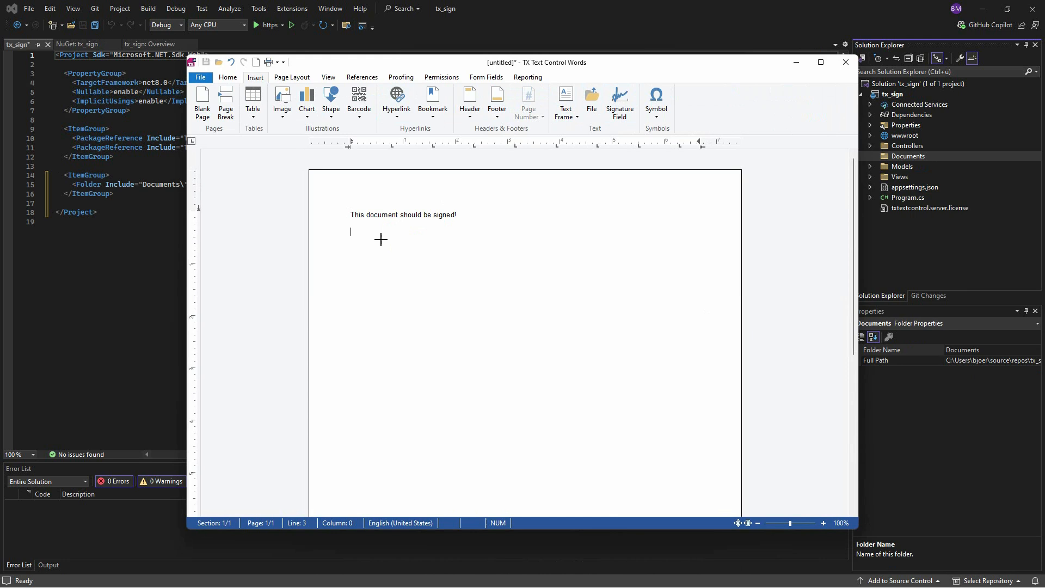
{"action": "right_click", "coordinate": [439, 277]}
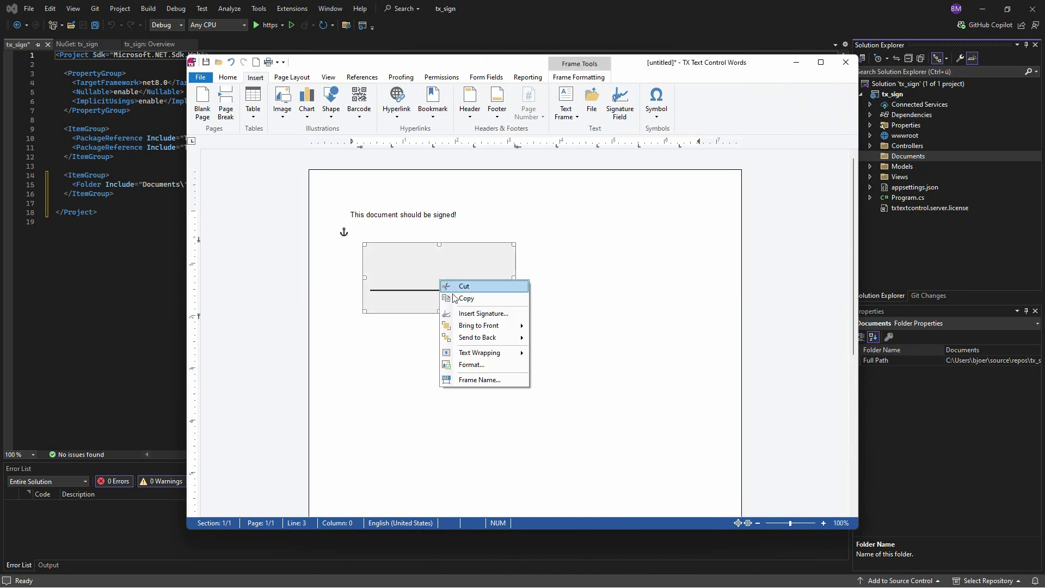
{"action": "left_click", "coordinate": [565, 156]}
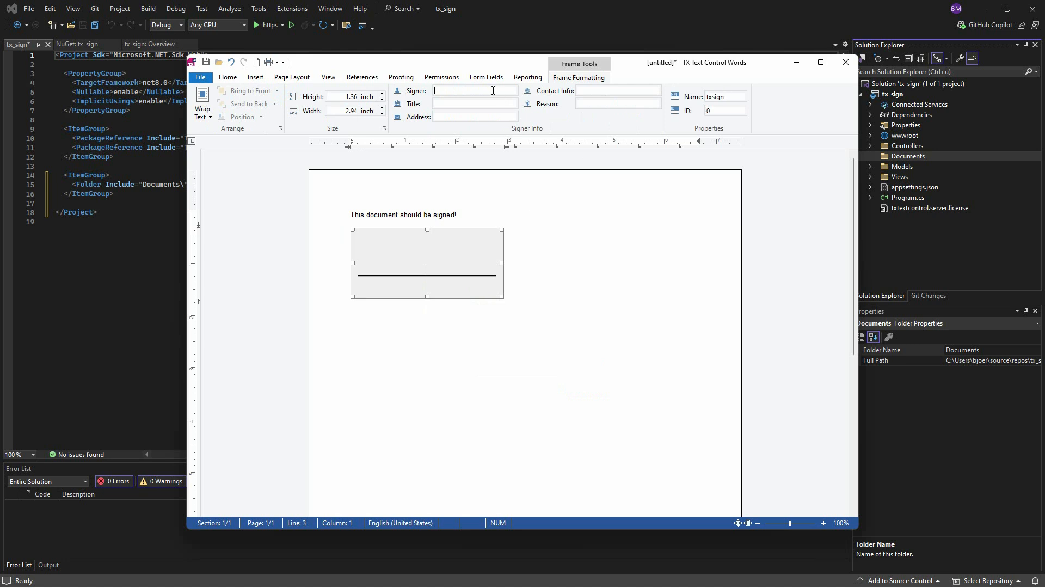
{"action": "type", "text": "Tim T"}
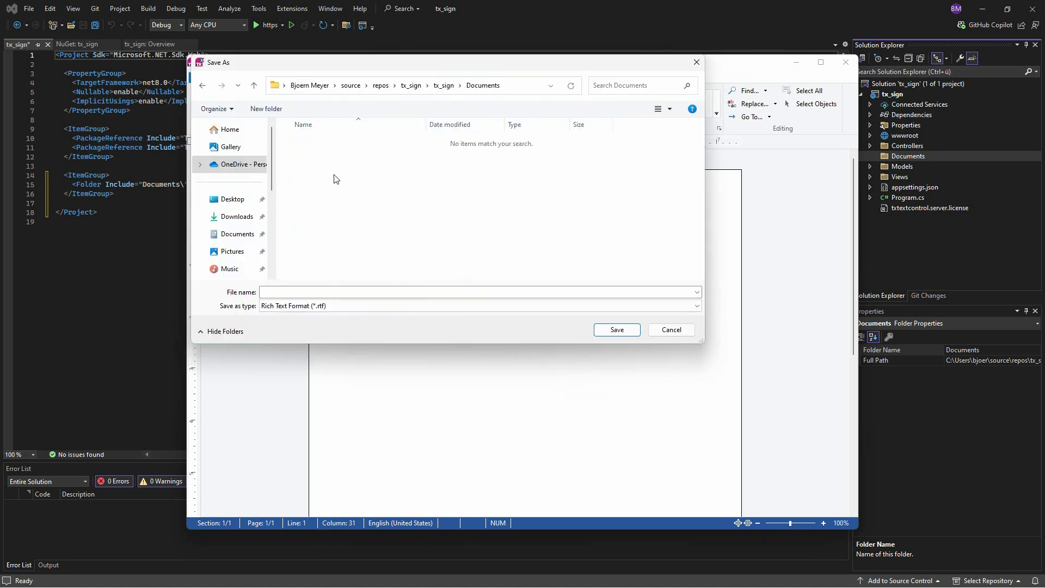
- Save the form as document.tx in the Documents folder and close TX Text Control Words
{"action": "left_click", "coordinate": [478, 305]}
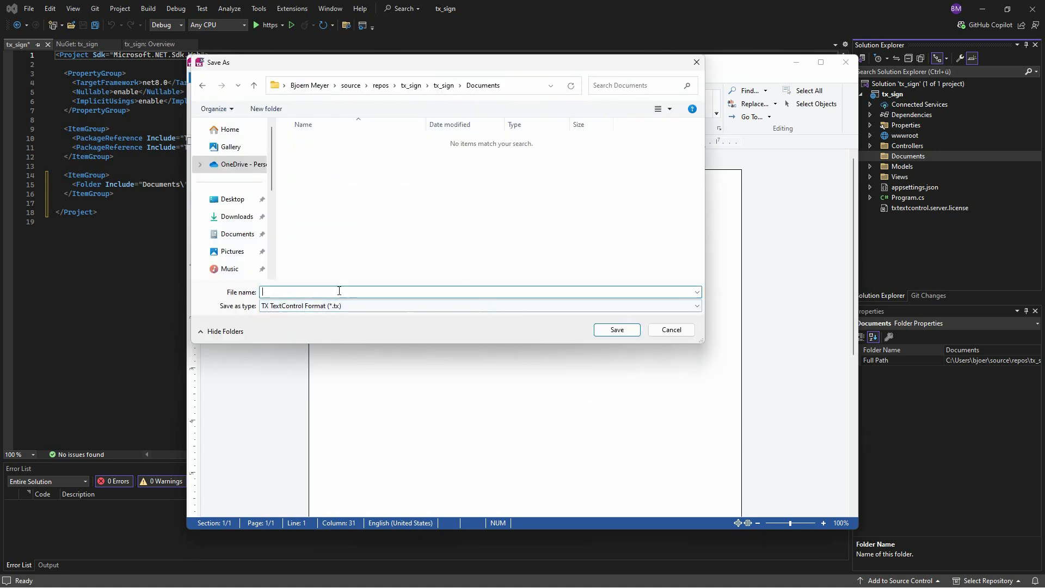
{"action": "type", "text": "document"}
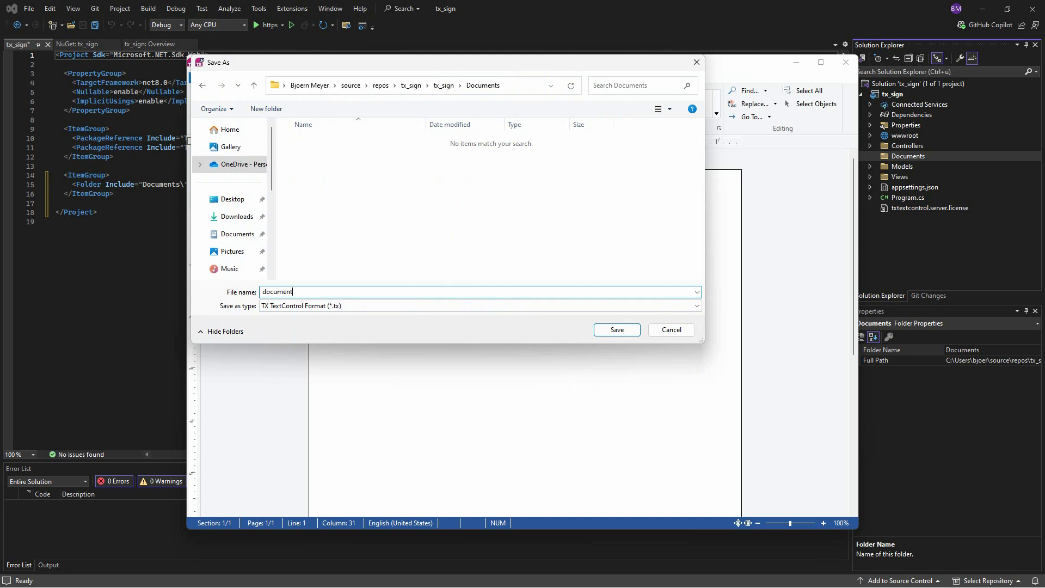
{"action": "left_click", "coordinate": [616, 329]}
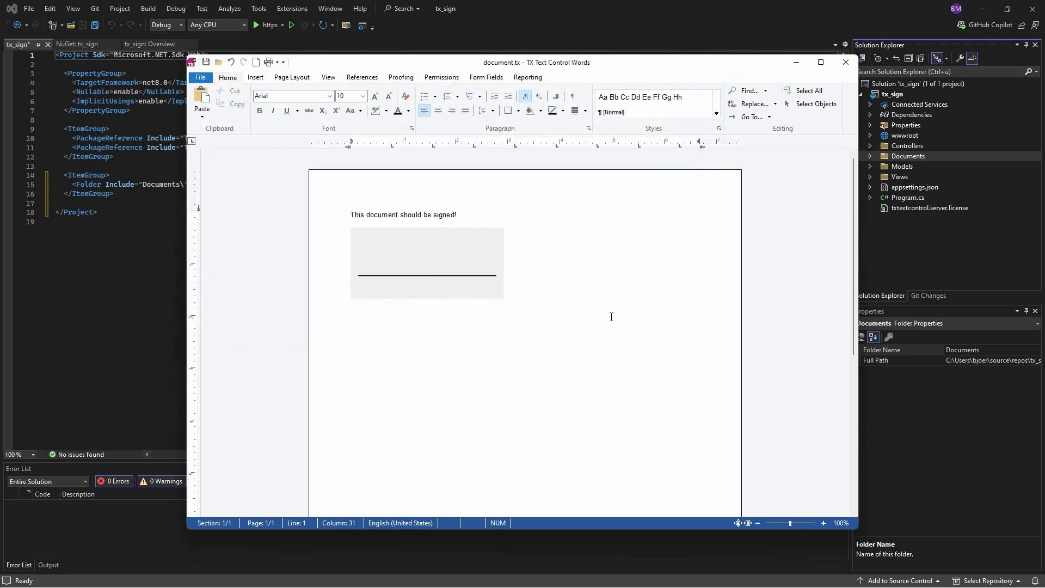
{"action": "left_click", "coordinate": [844, 62]}
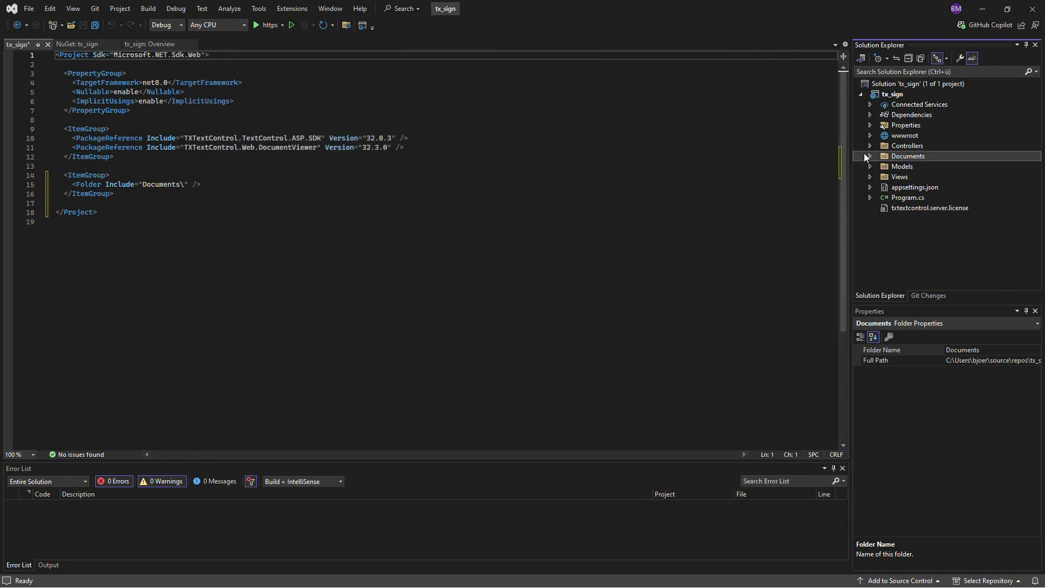
{"action": "left_click", "coordinate": [901, 186]}
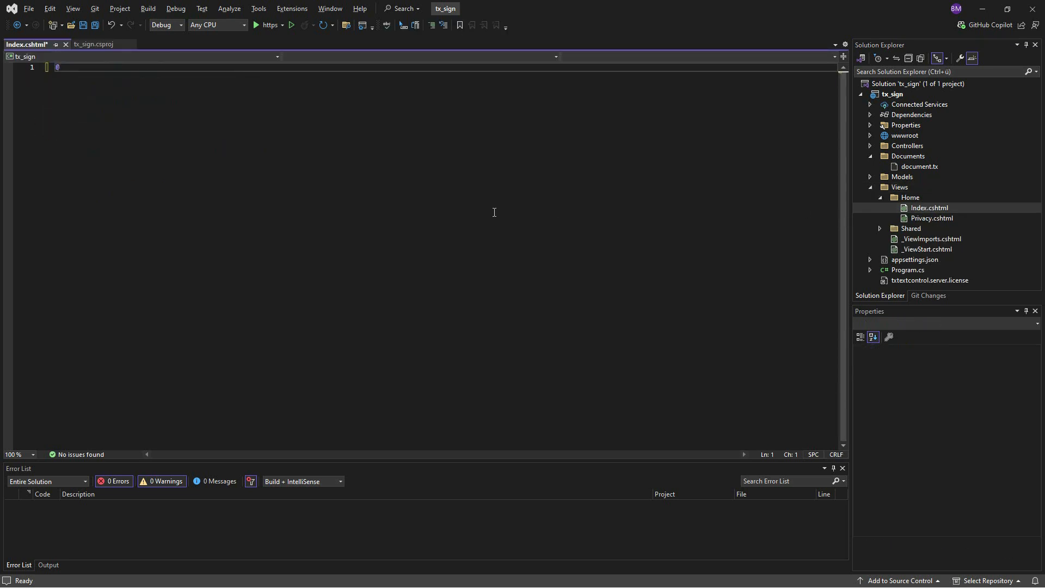
{"action": "type", "text": "@using TXTextControl."}
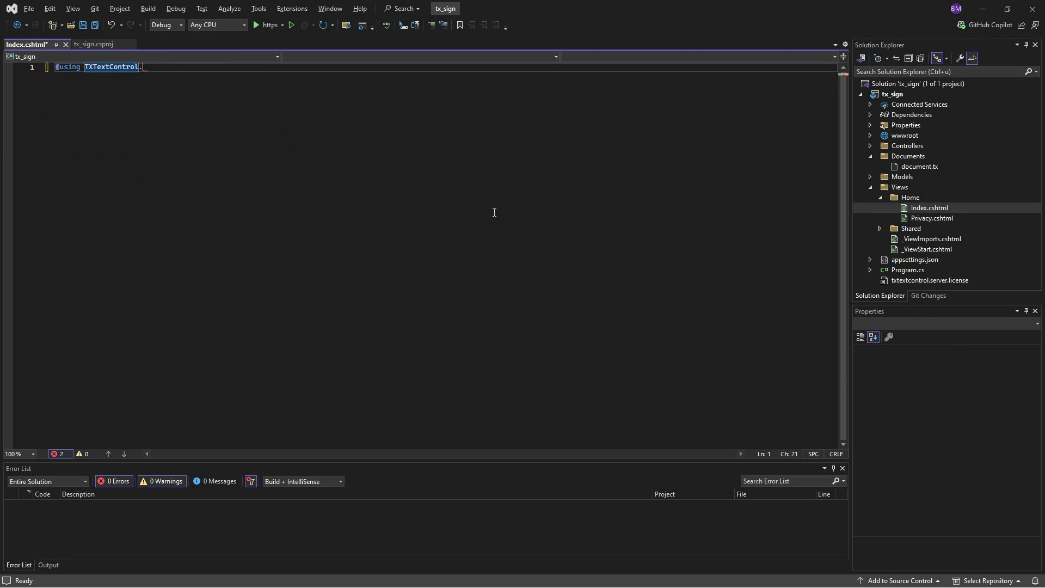
{"action": "type", "text": ".we"}
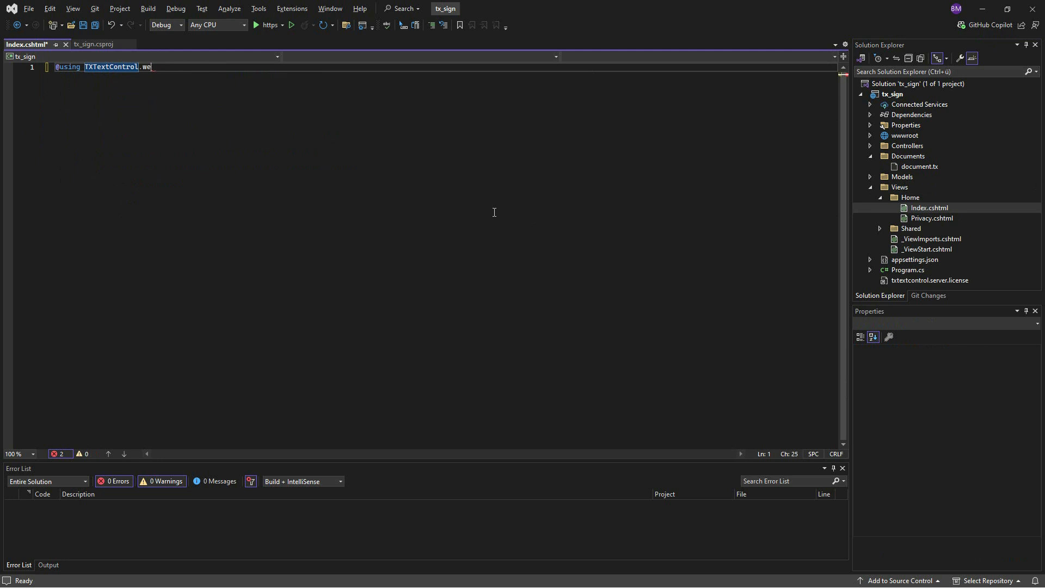
{"action": "type", "text": "Web."}
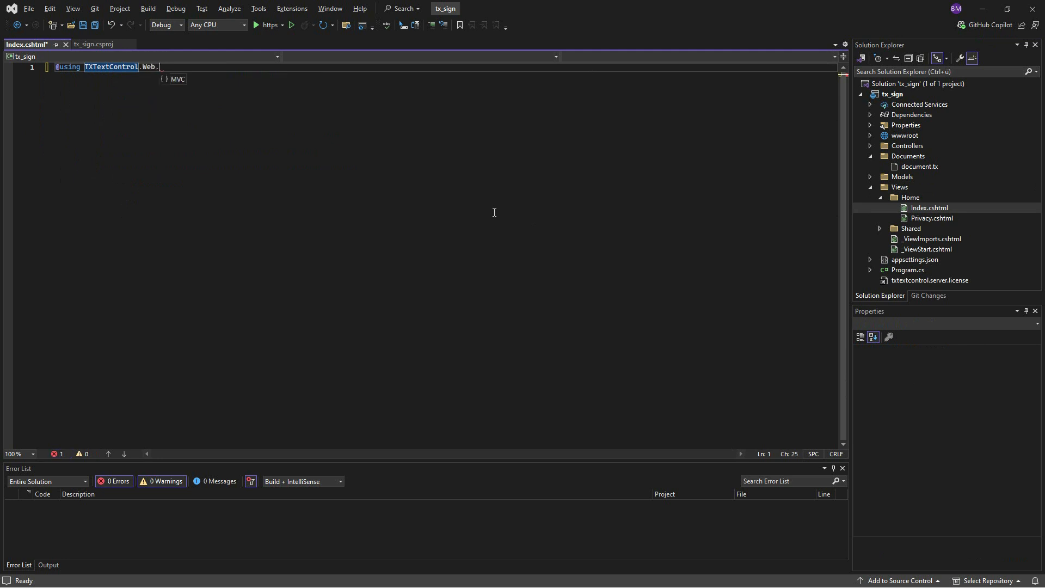
{"action": "type", "text": "MVC.DocumentViewer"}
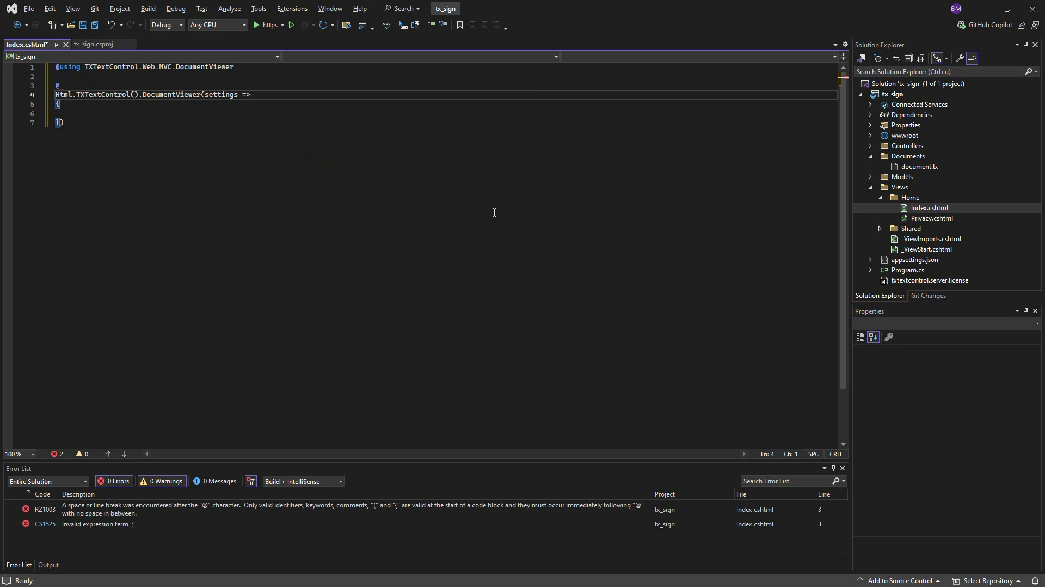
- Write the DocumentViewer call loading document.tx with SignatureSettings and a RedirectUrlAfterSignature via Url.Action
{"action": "type", "text": "settings.DOcumentPath = \"Documents/document.tx\","}
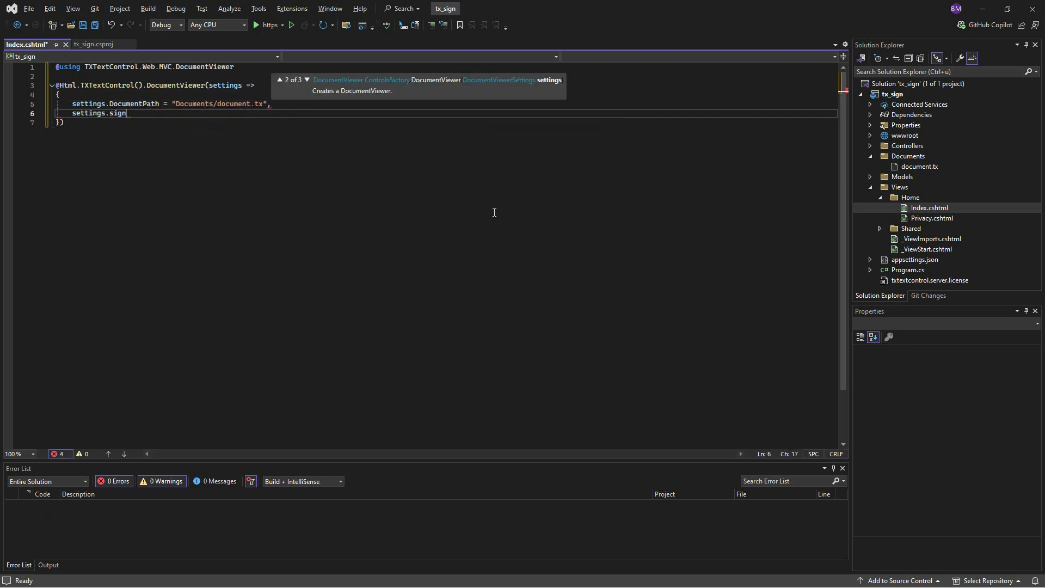
{"action": "type", "text": "ignatureSettings = new SignatureSettings() {"}
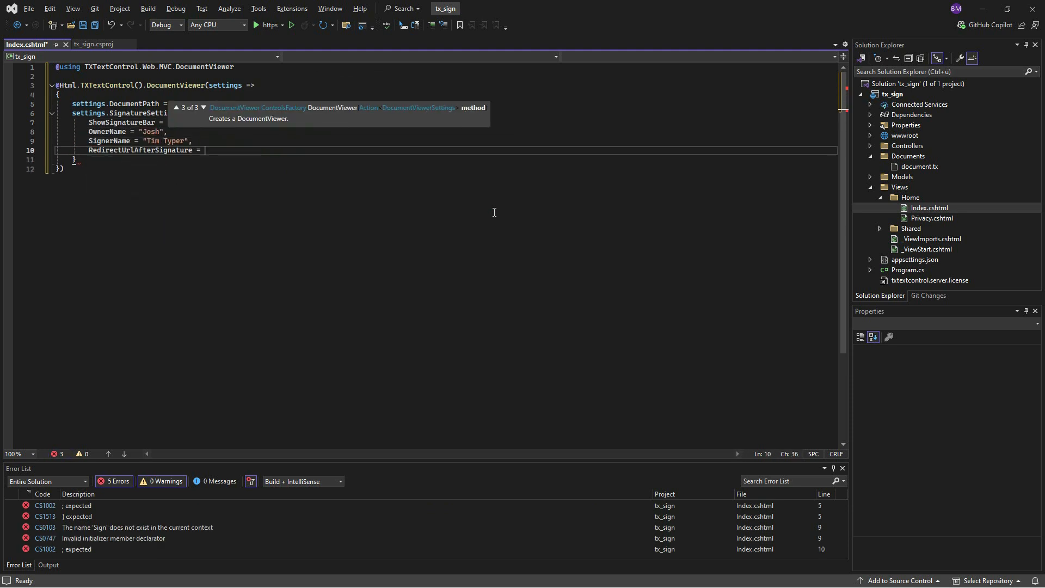
{"action": "type", "text": "this.Url.Action(\"\")"}
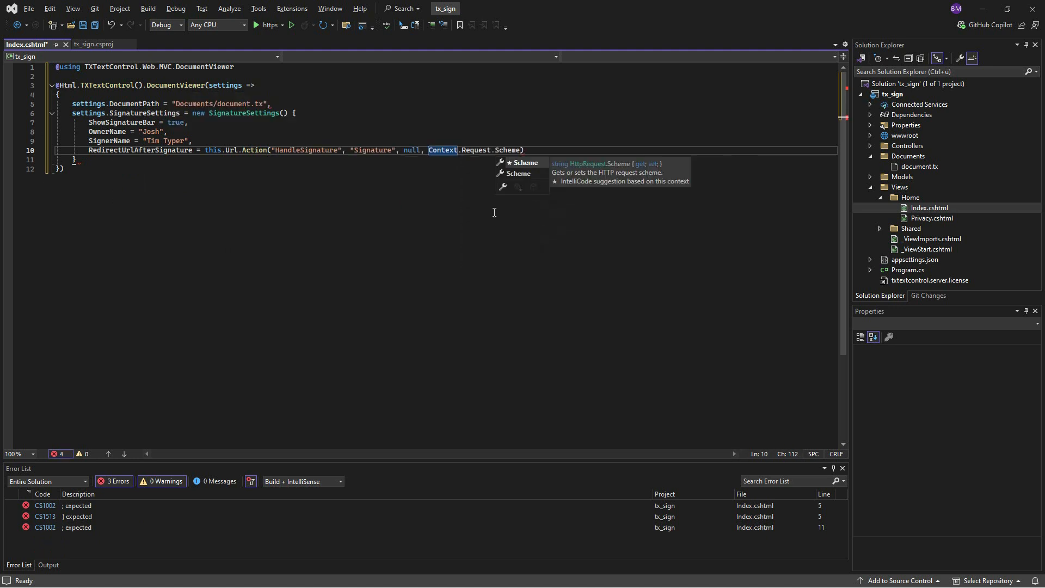
{"action": "type", "text": ", null),"}
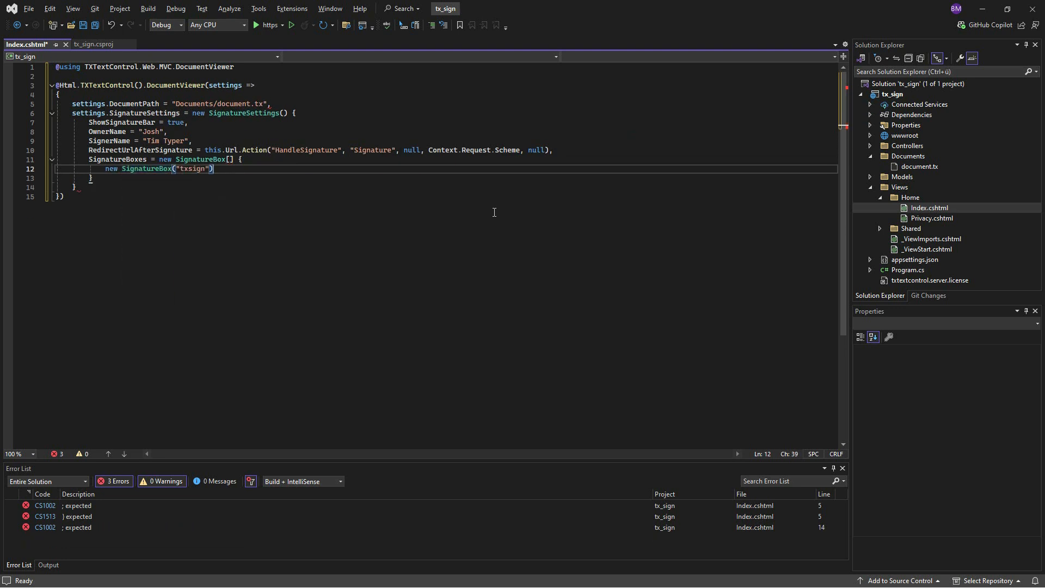
- Add a required 'txsign' SignatureBox with SigningRequired true and Signature style
{"action": "type", "text": "{ SigningRequired | }"}
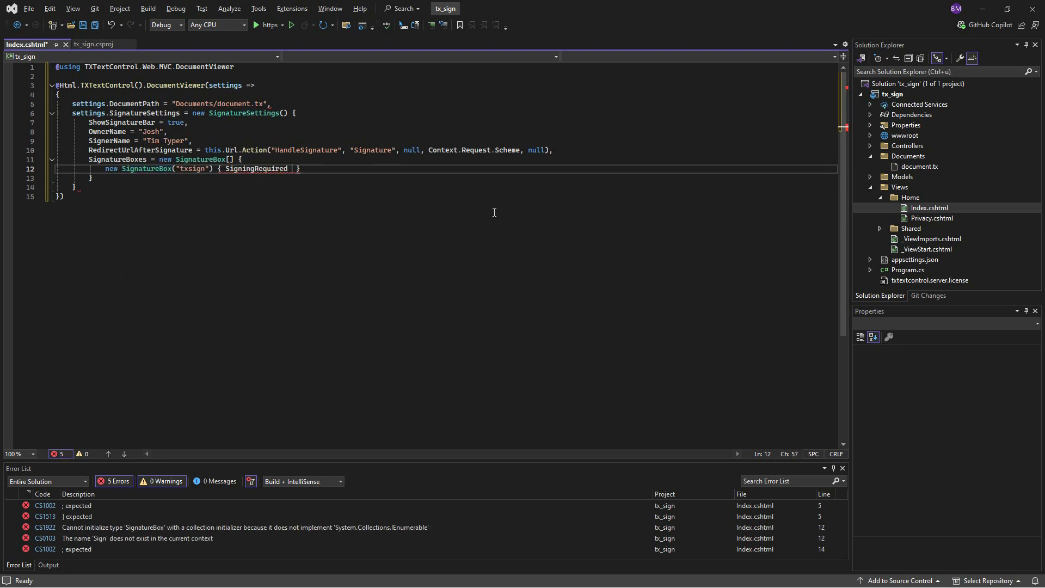
{"action": "type", "text": "= true, Style = SignatureBox.SignatureBoxStyle.Signature }"}
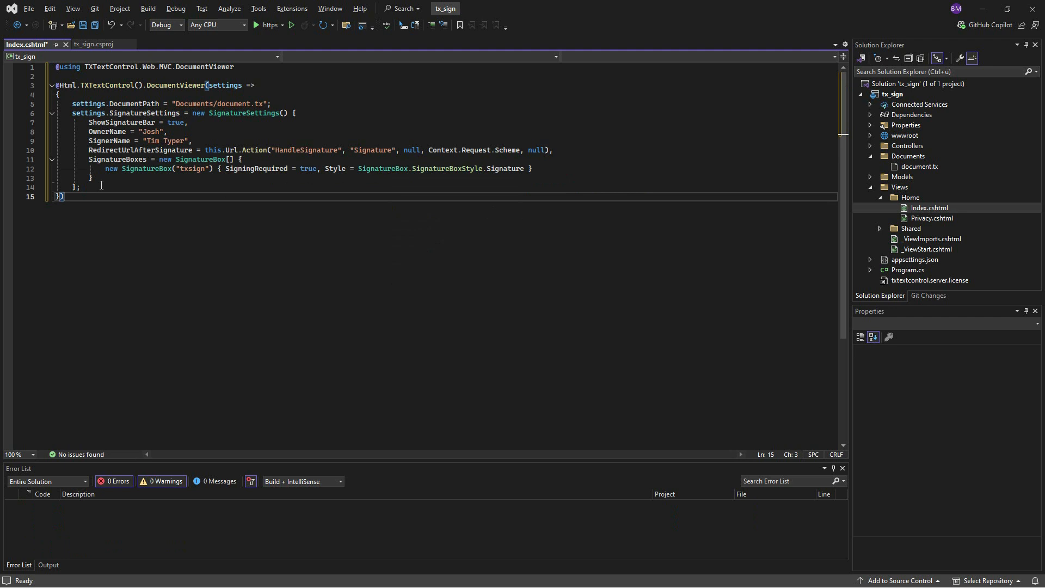
- Add an empty MVC controller named SignatureController to the Controllers folder
{"action": "right_click", "coordinate": [908, 145]}
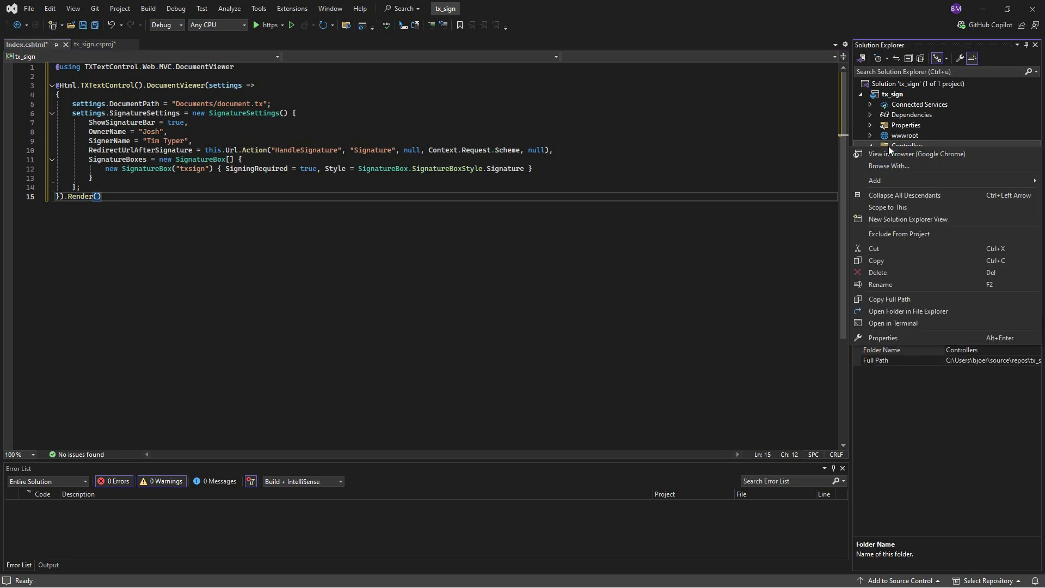
{"action": "left_click", "coordinate": [874, 180]}
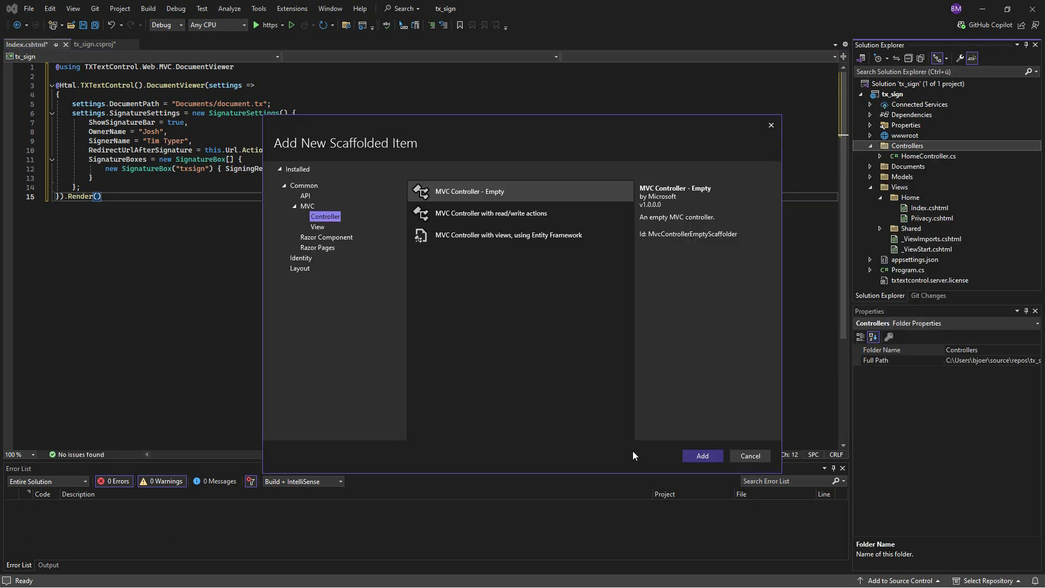
{"action": "left_click", "coordinate": [701, 456]}
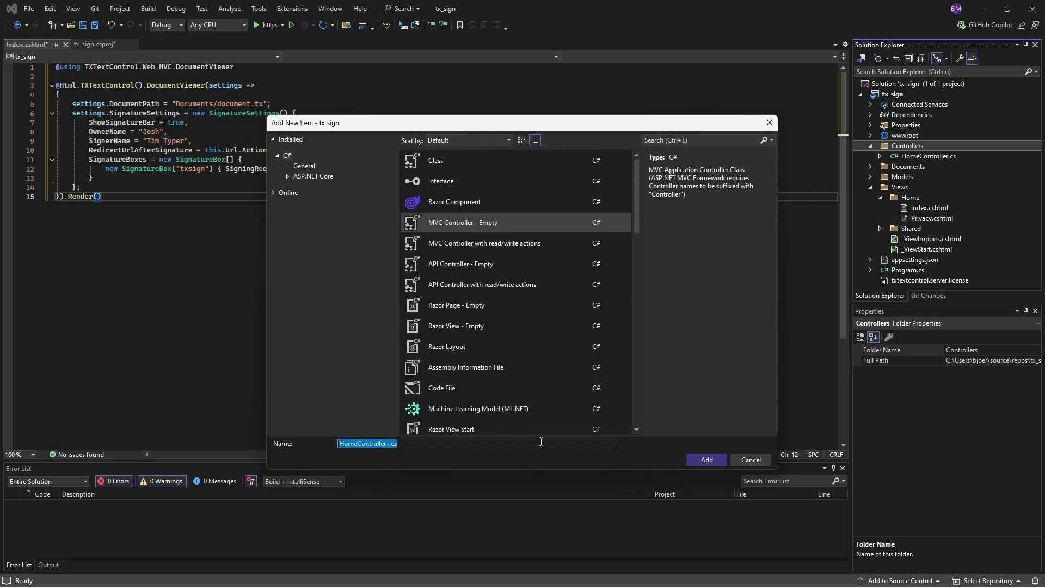
{"action": "type", "text": "Signature"}
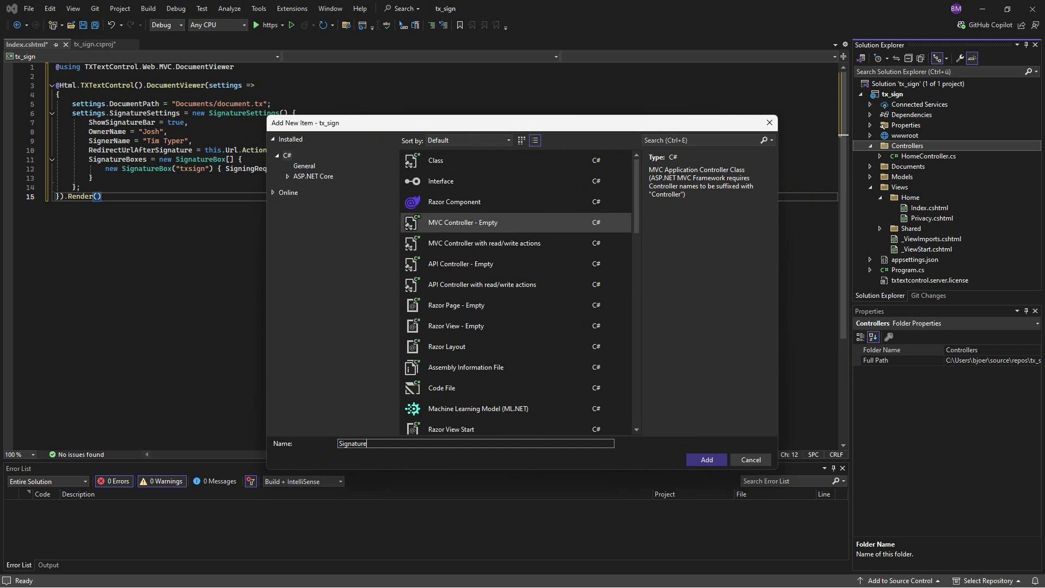
{"action": "type", "text": "Controller"}
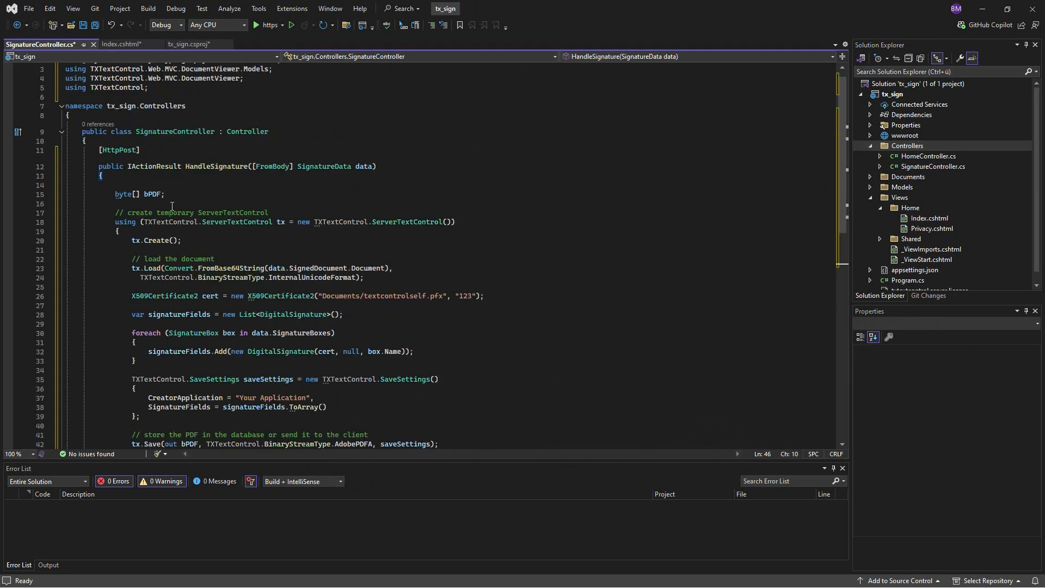
- Go to the decompiled definition of the SignatureData parameter type in HandleSignature
{"action": "left_click", "coordinate": [216, 165]}
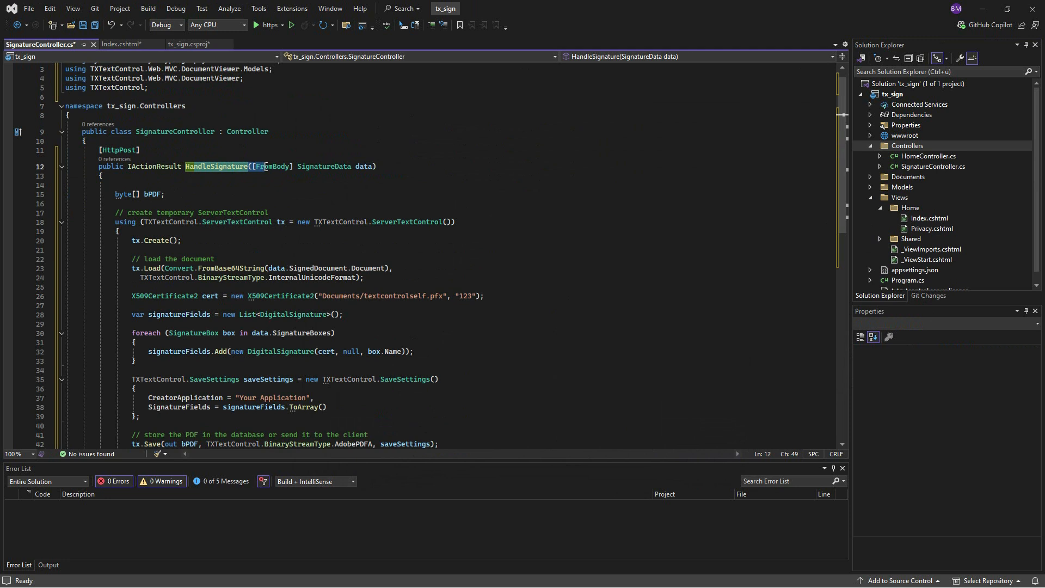
{"action": "double_click", "coordinate": [325, 165]}
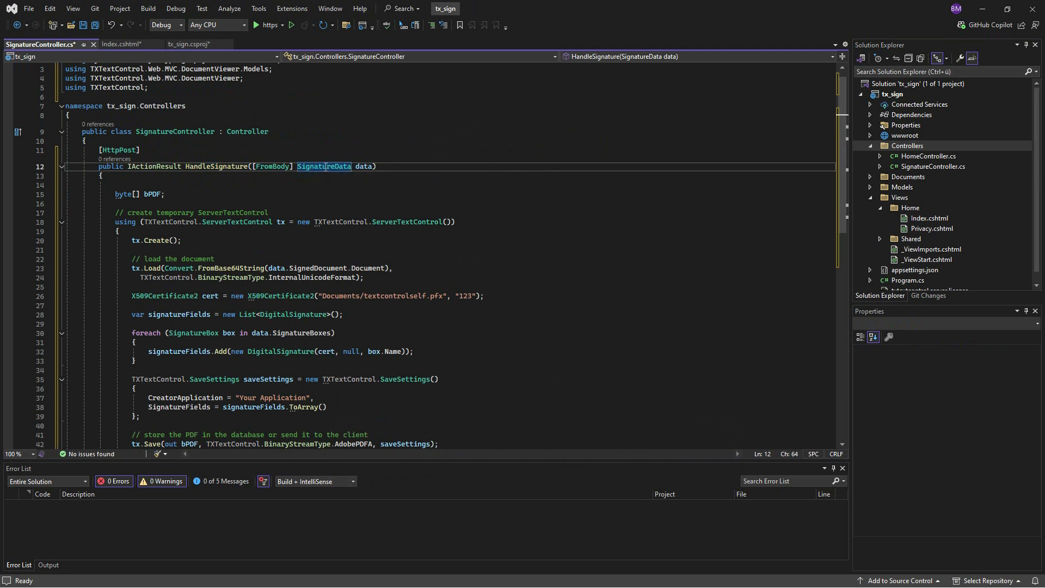
{"action": "left_click", "coordinate": [325, 165]}
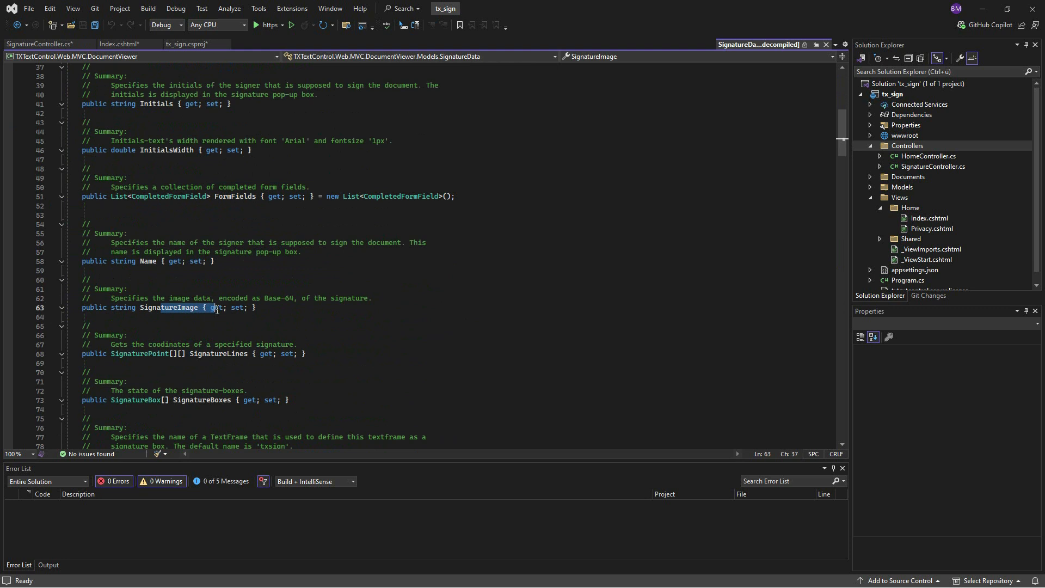
- Scroll through SignatureData's properties, then return to SignatureController.cs
{"action": "scroll", "scroll_direction": "down", "scroll_amount": 3}
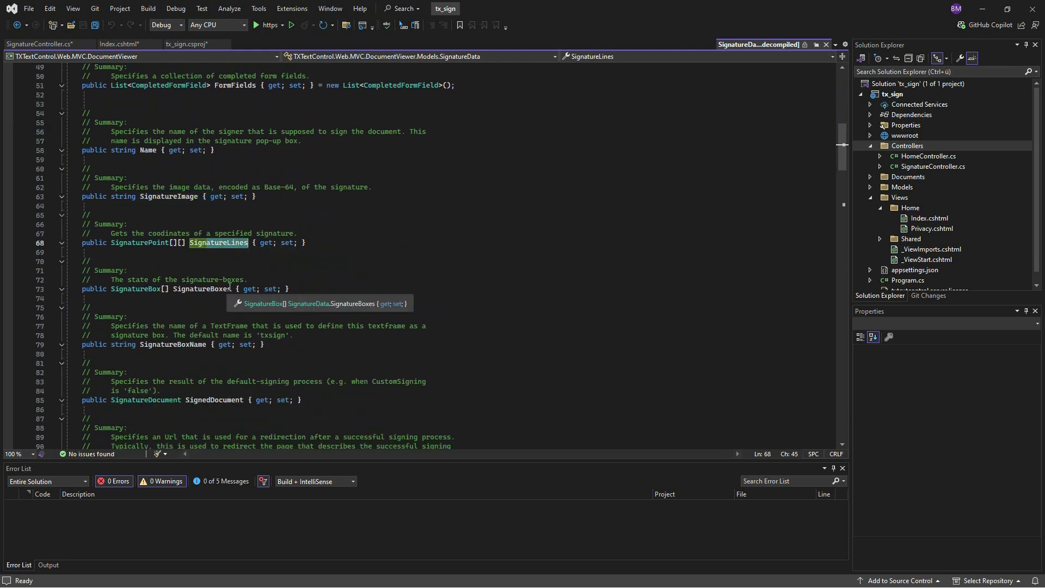
{"action": "left_click", "coordinate": [40, 44]}
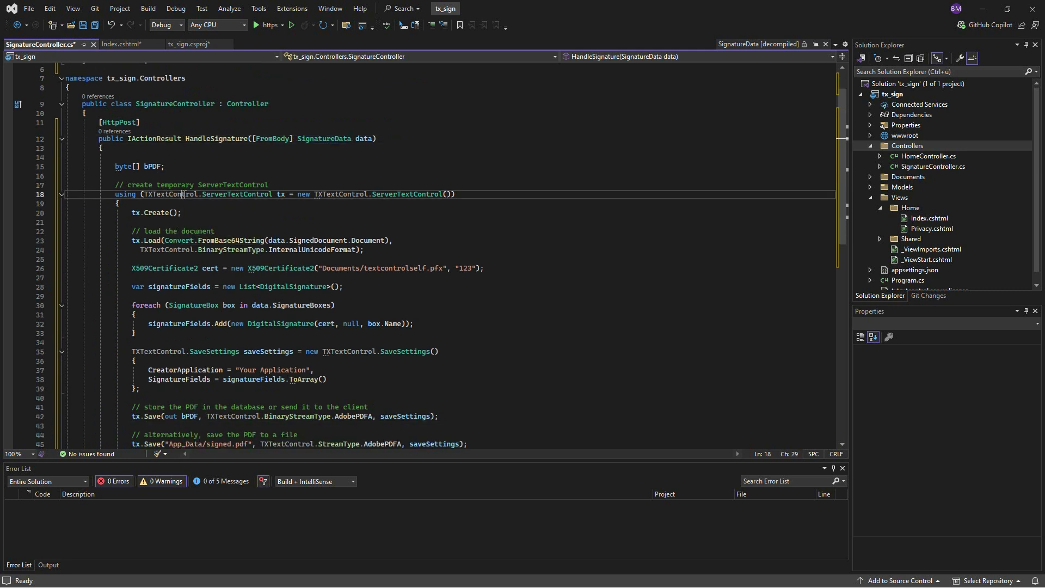
{"action": "double_click", "coordinate": [176, 241]}
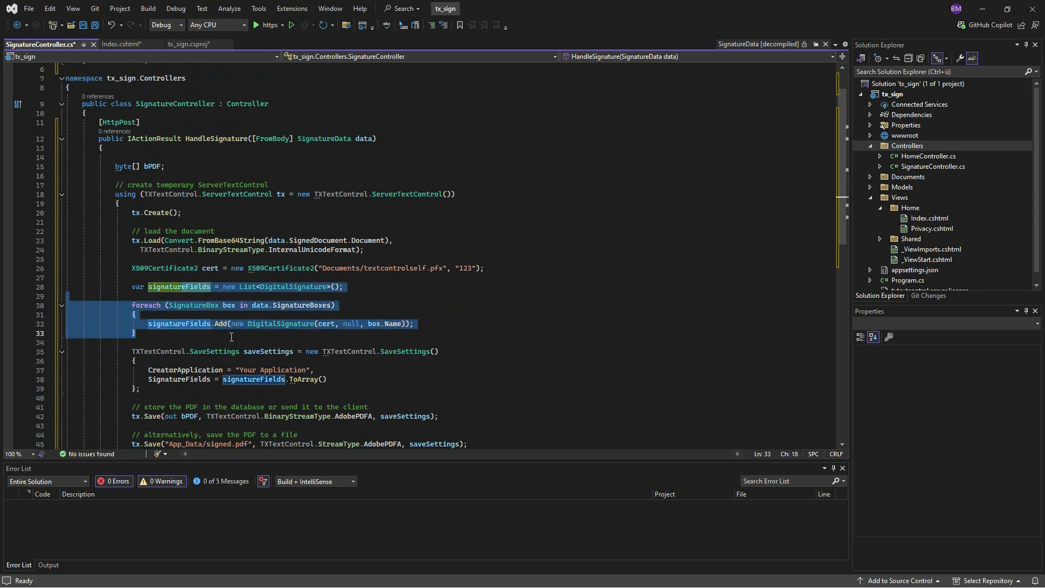
{"action": "scroll", "scroll_direction": "down", "scroll_amount": 3}
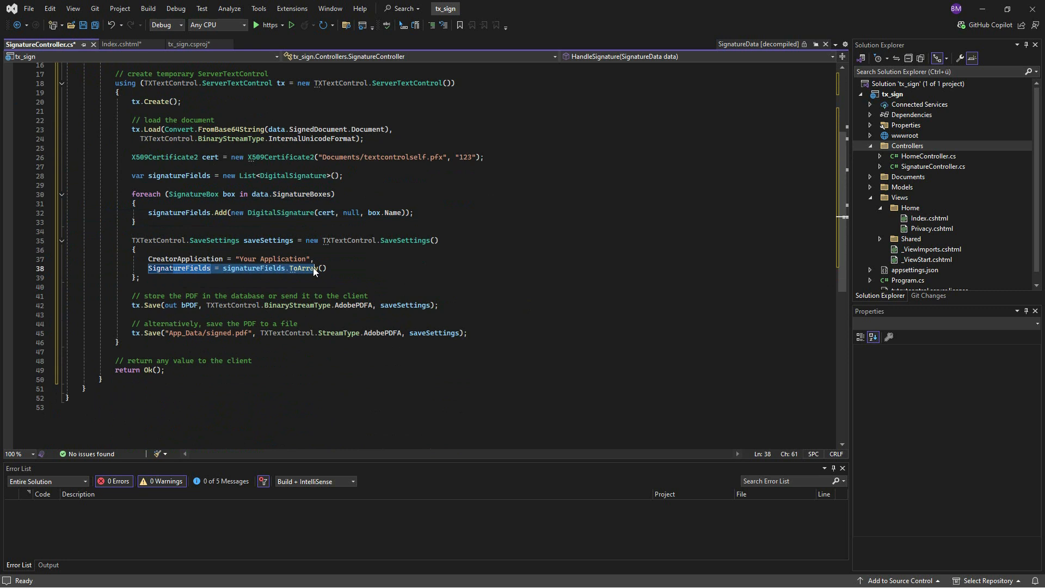
{"action": "left_click", "coordinate": [188, 305]}
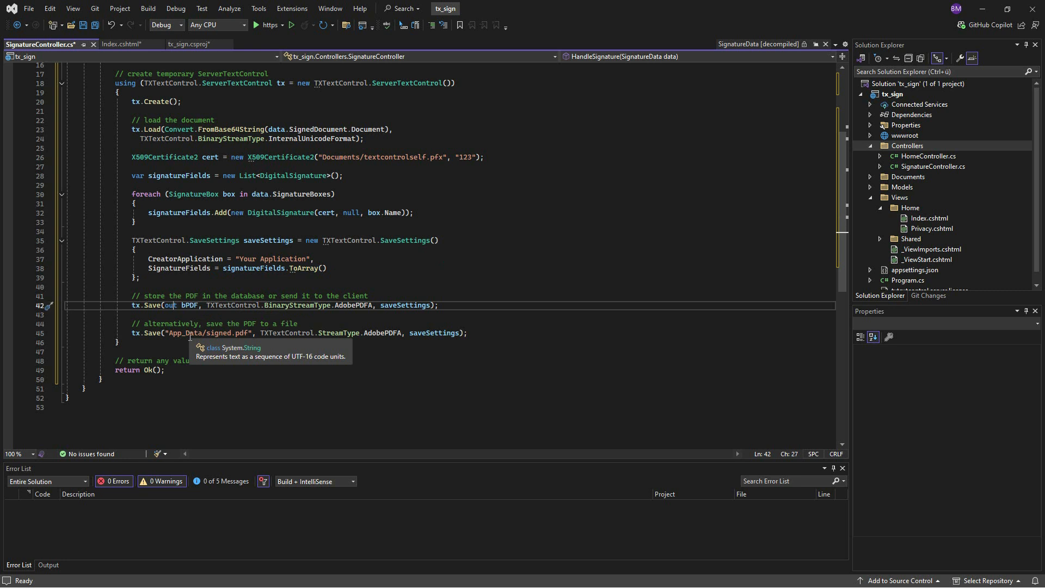
{"action": "mouse_move", "coordinate": [889, 95]}
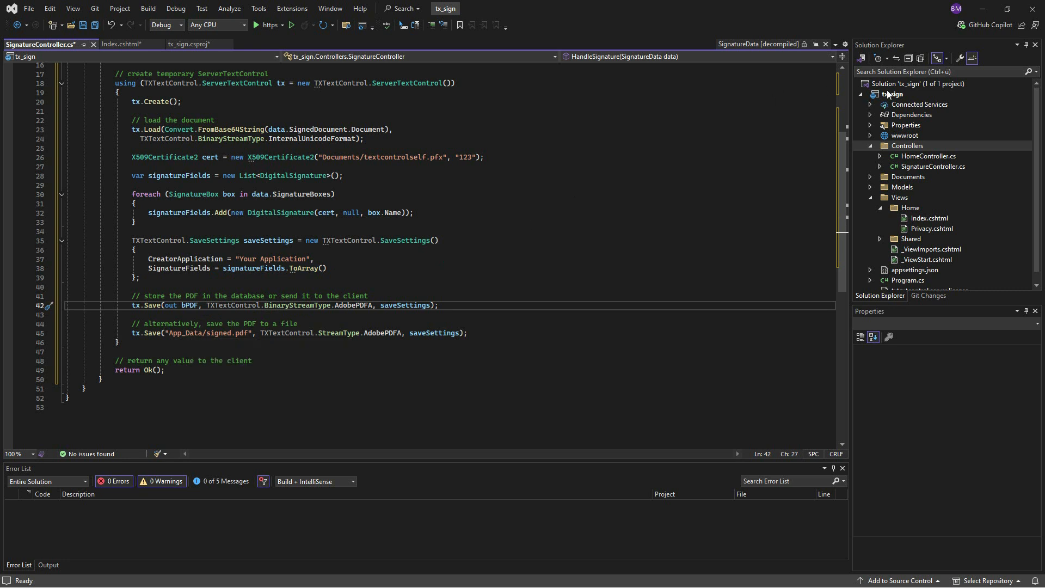
- Add an App_Data folder to tx_sign and run the app via the https profile
{"action": "right_click", "coordinate": [893, 83]}
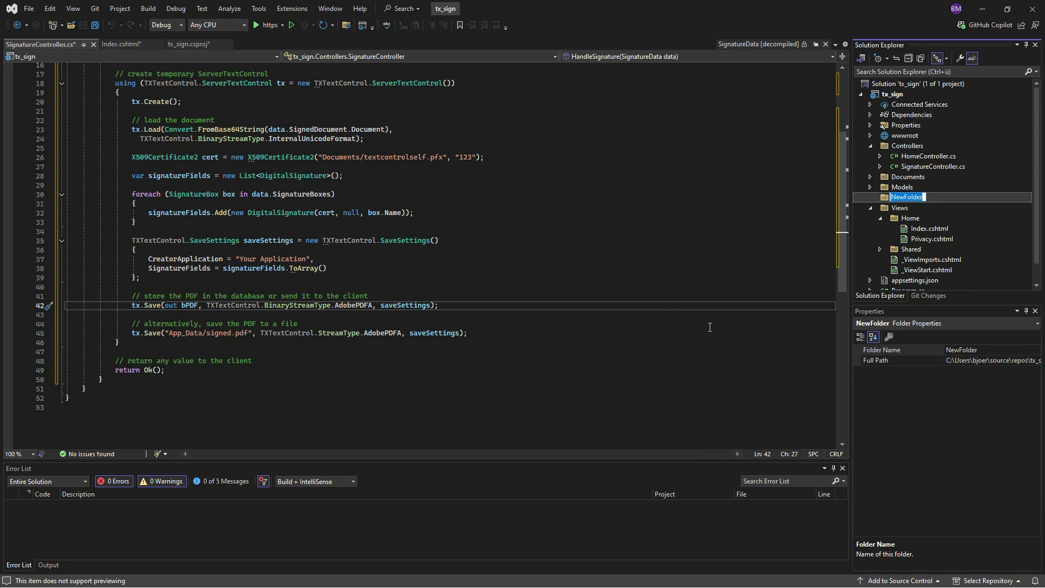
{"action": "type", "text": "App_Data"}
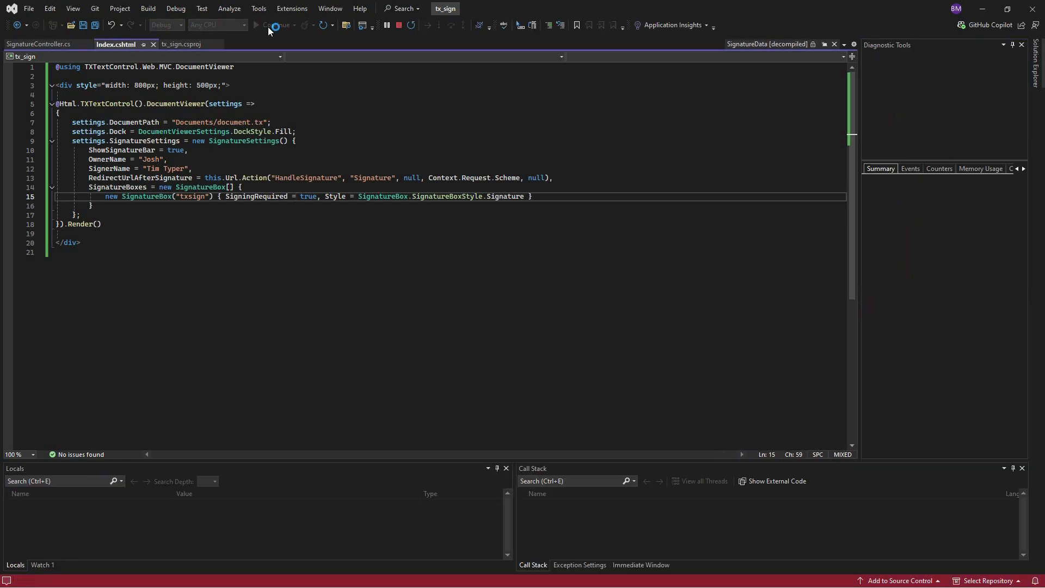
{"action": "left_click", "coordinate": [275, 25]}
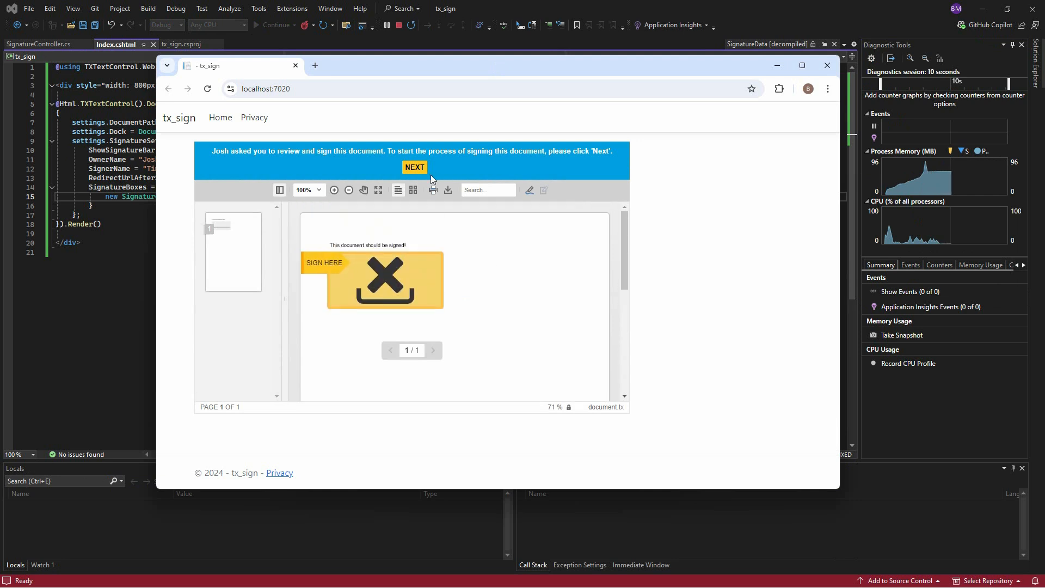
- Clear the prefilled pad, draw Tim Typer's signature, apply it to the signature box and submit
{"action": "left_click", "coordinate": [413, 168]}
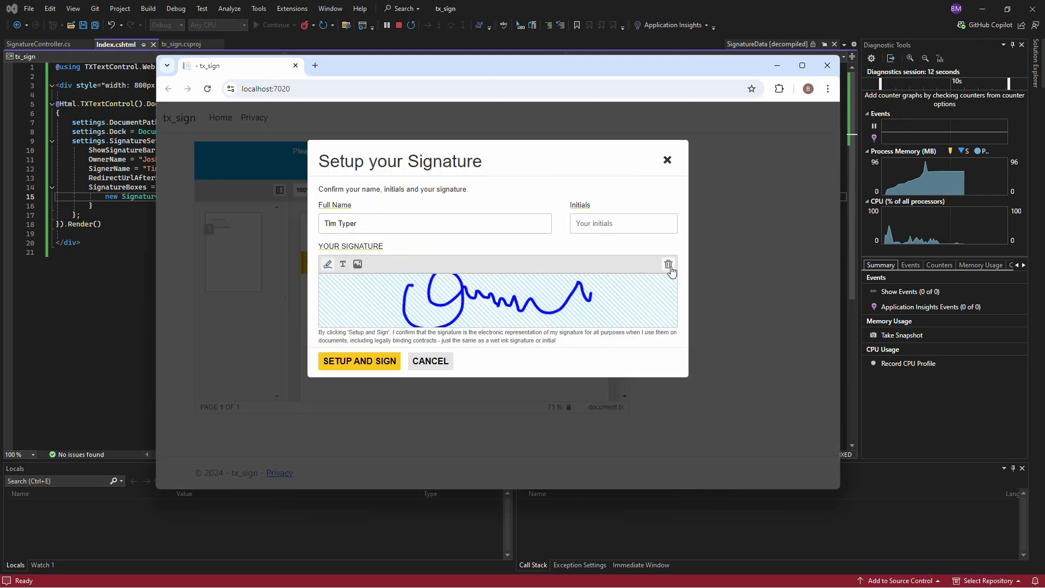
{"action": "left_click", "coordinate": [668, 264]}
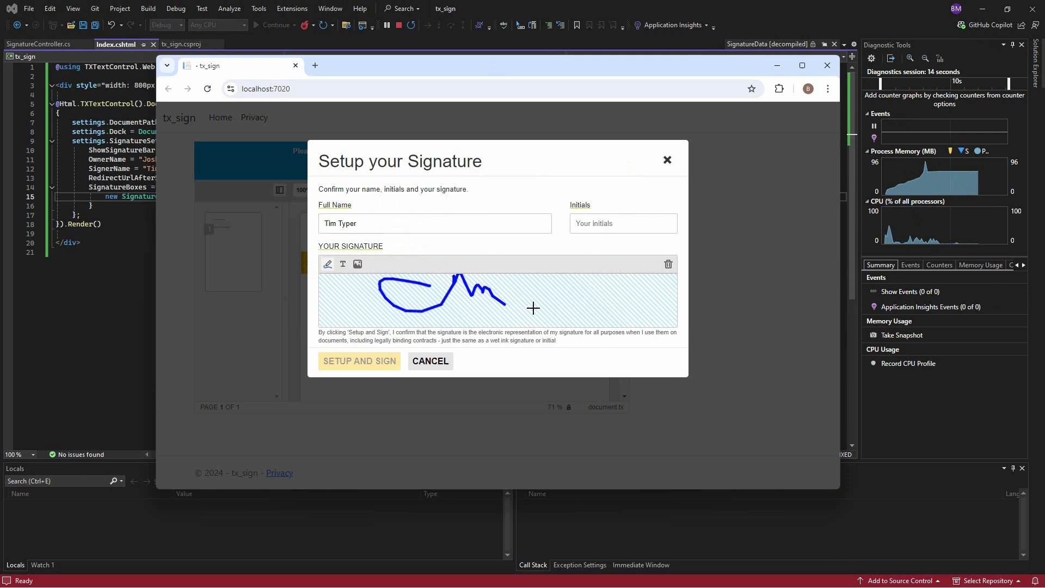
{"action": "left_click", "coordinate": [343, 263]}
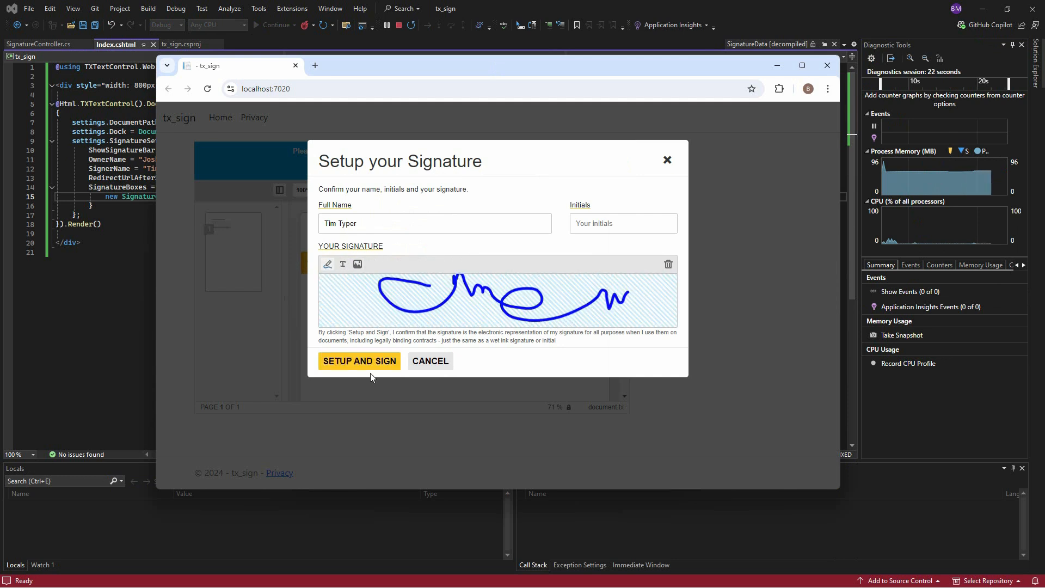
{"action": "left_click", "coordinate": [359, 360]}
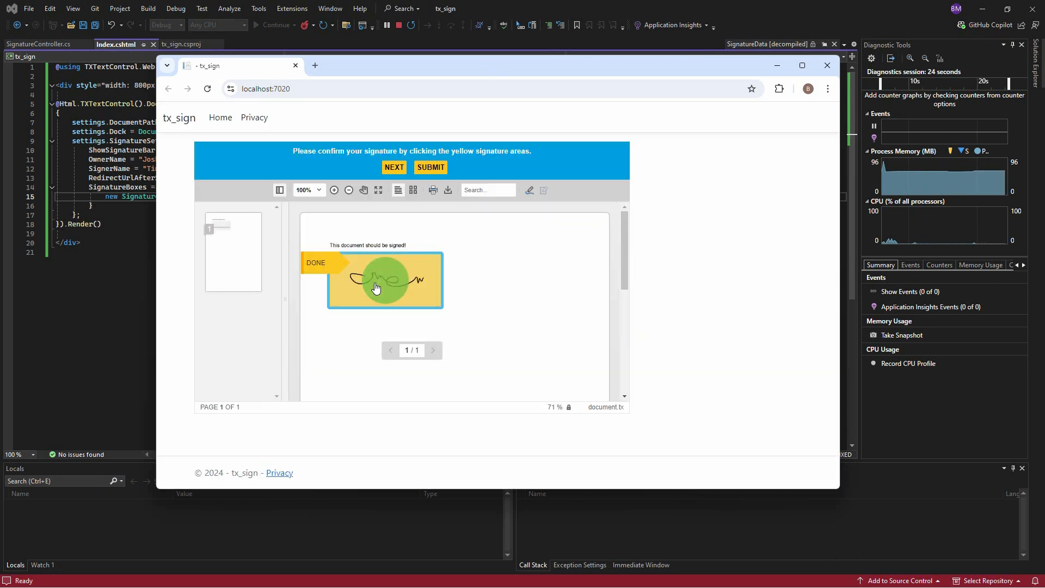
{"action": "left_click", "coordinate": [384, 280]}
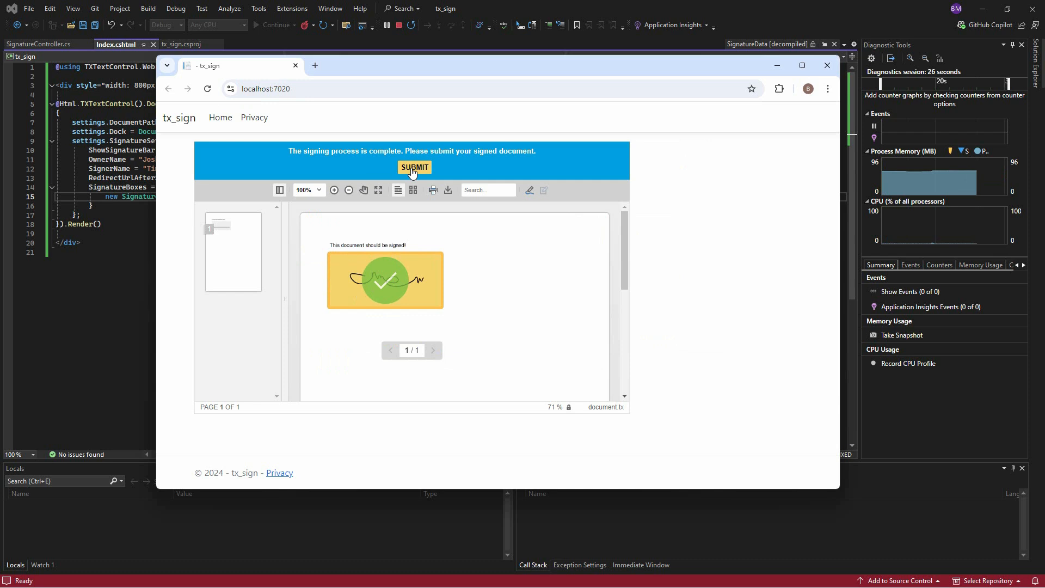
{"action": "mouse_move", "coordinate": [393, 112]}
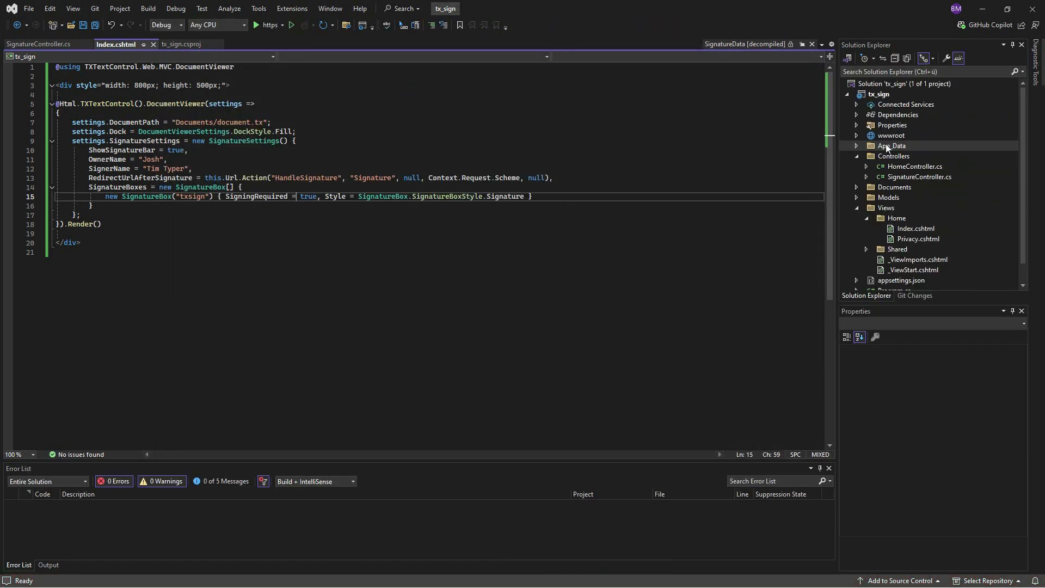
- Reveal the App_Data folder contents and open the saved signed.pdf
{"action": "left_click", "coordinate": [904, 156]}
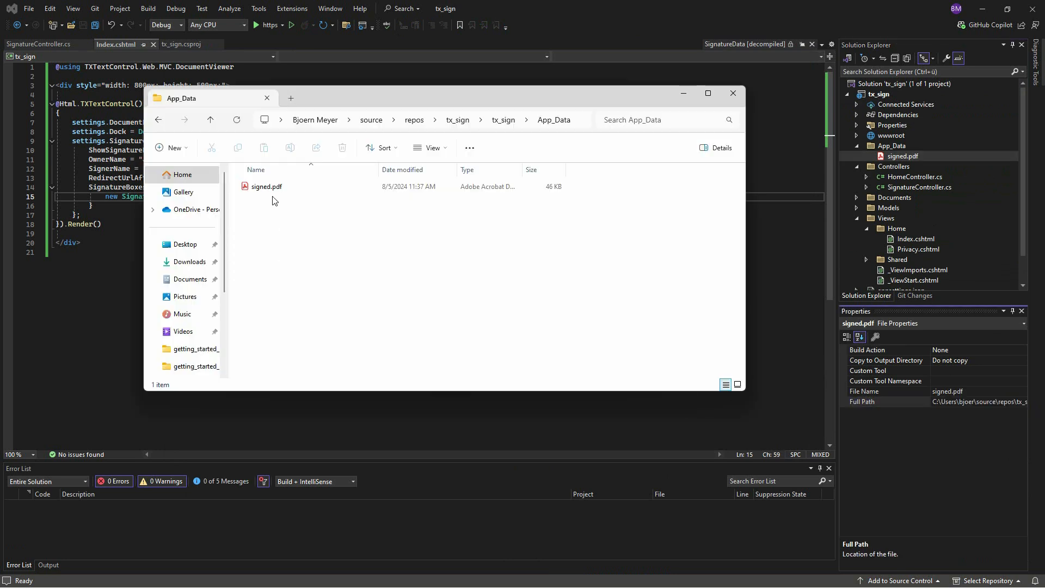
{"action": "double_click", "coordinate": [266, 186]}
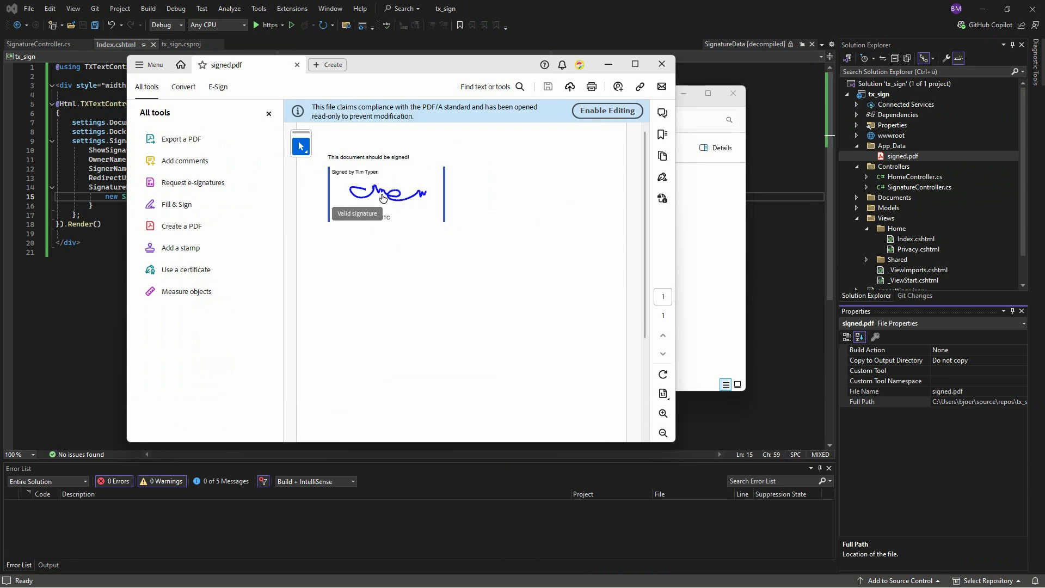
- Confirm the signature is valid and the document unmodified in Signature Properties
{"action": "left_click", "coordinate": [380, 193]}
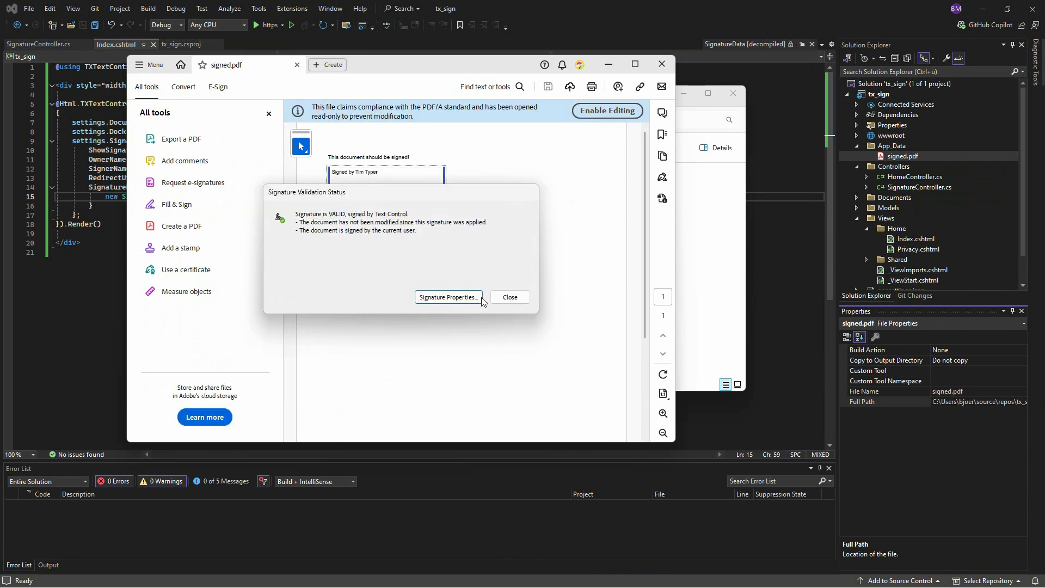
{"action": "left_click", "coordinate": [447, 296]}
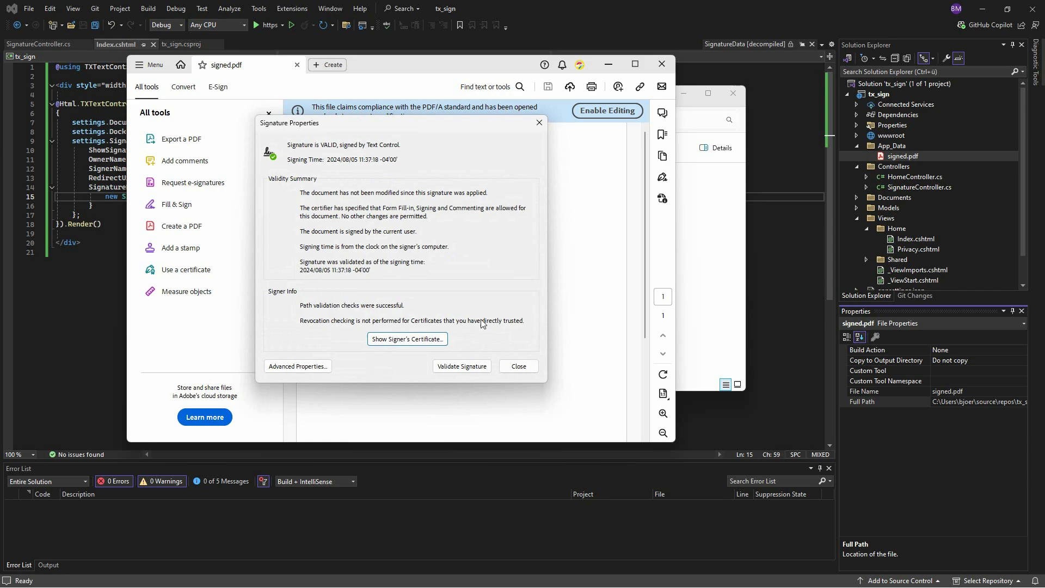
{"action": "left_click", "coordinate": [518, 365]}
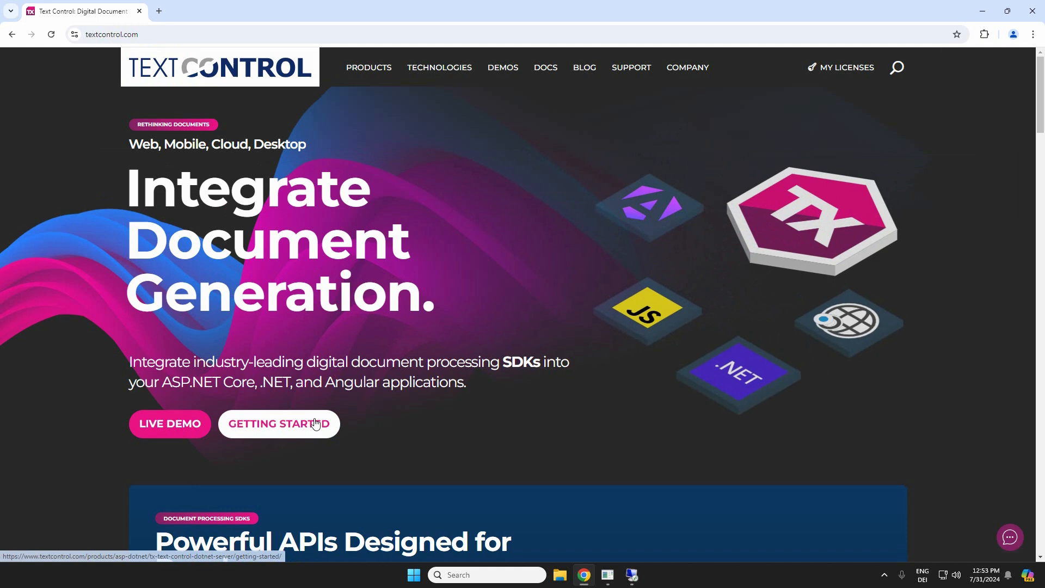
- Show the Getting Started resources filtered to the ASP.NET Core technology
{"action": "left_click", "coordinate": [278, 423]}
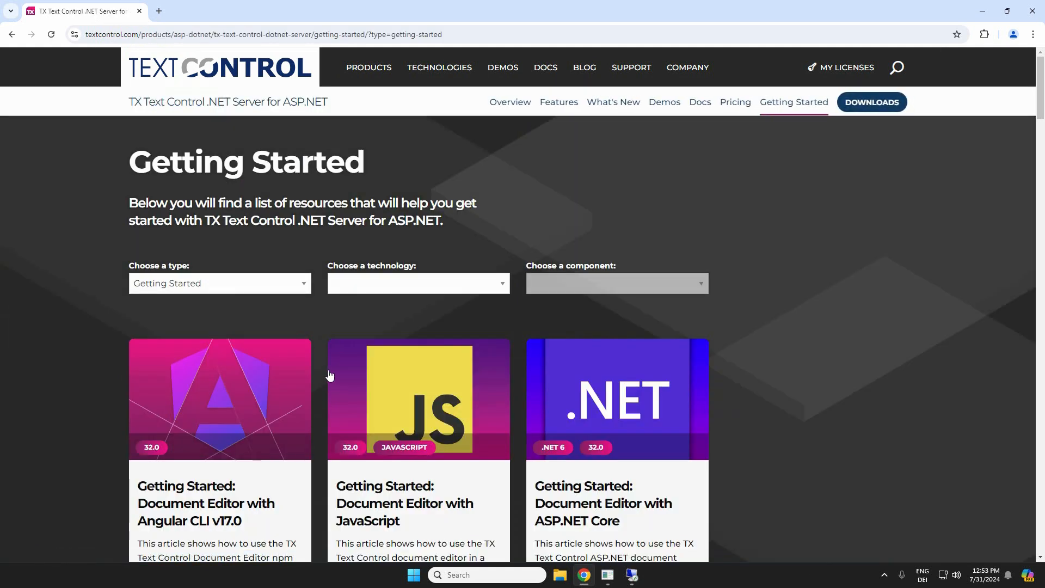
{"action": "left_click", "coordinate": [418, 283]}
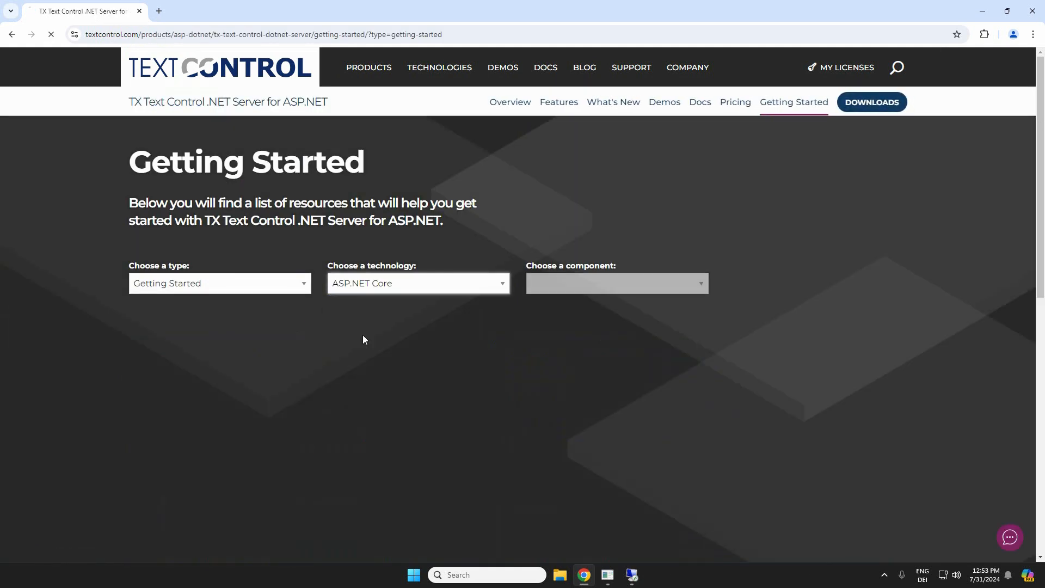